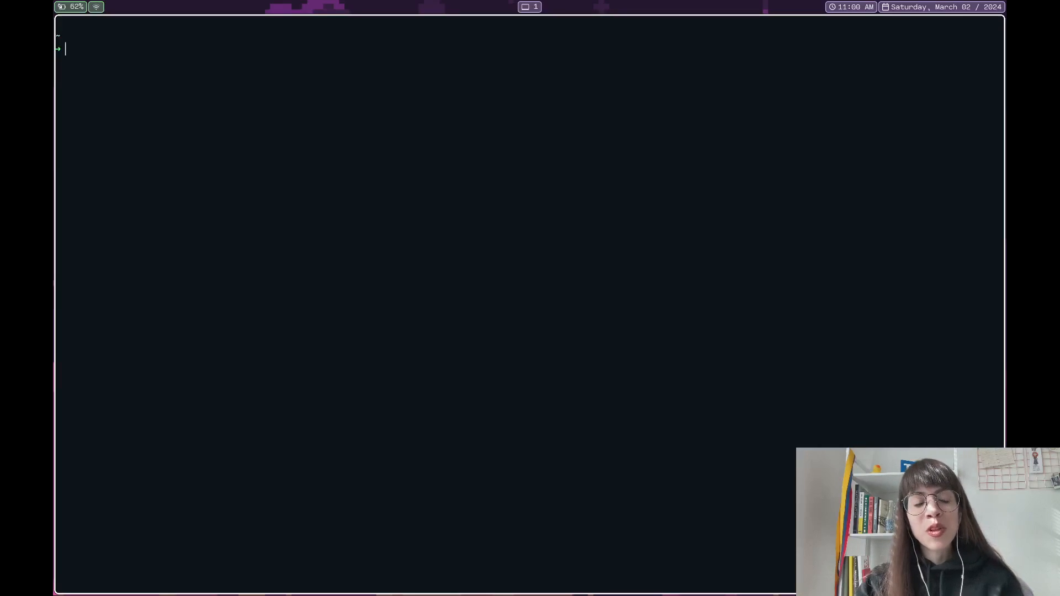
Step: Run 'cd .config/ && nvim' in the shell to start Neovim inside the .config folder
{"action": "type", "text": "cd  && nvim"}
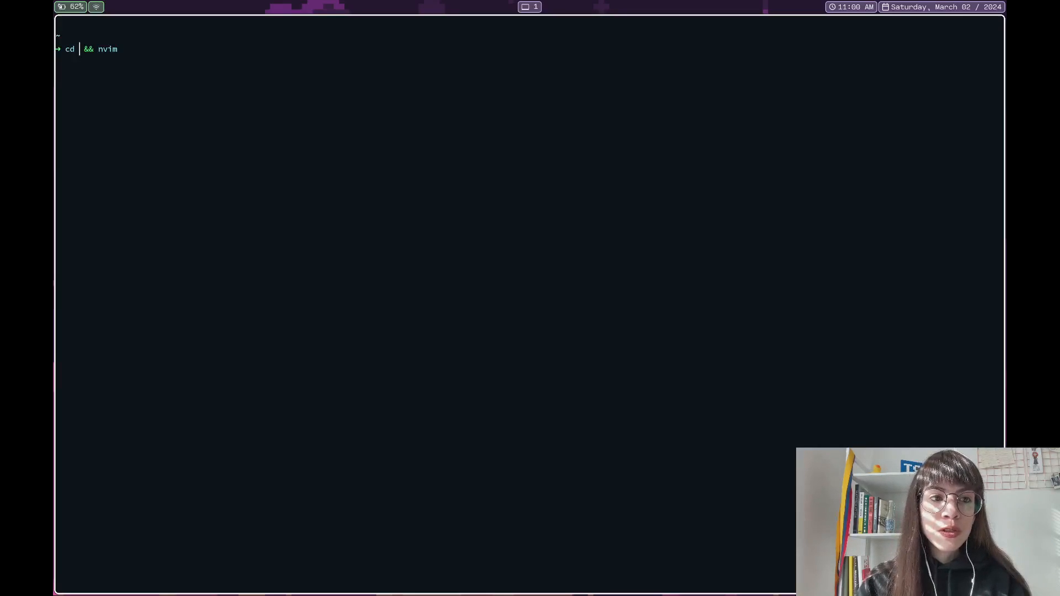
{"action": "type", "text": ".config/"}
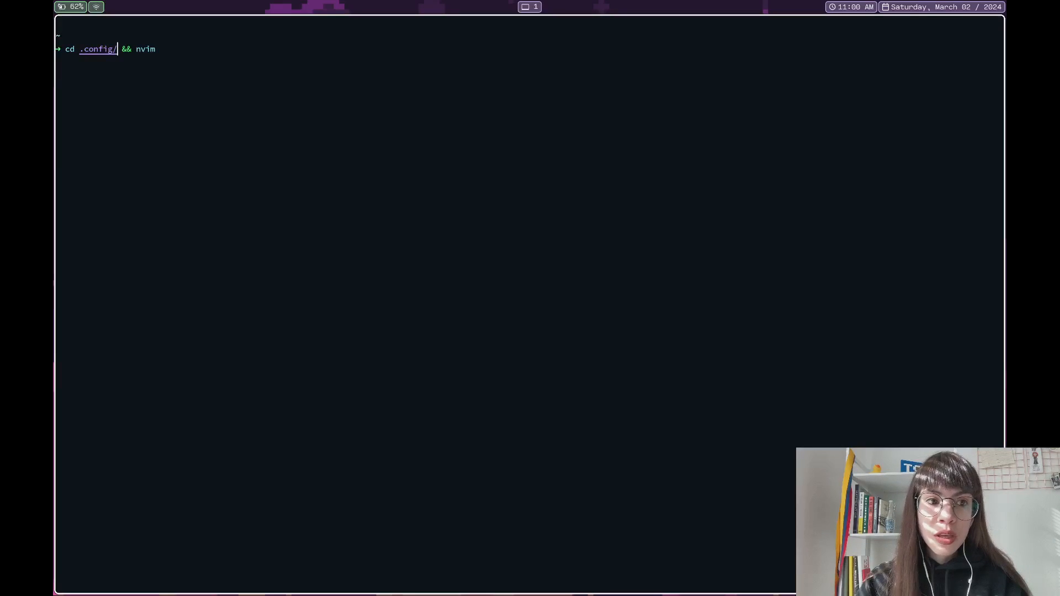
{"action": "key", "text": "Return"}
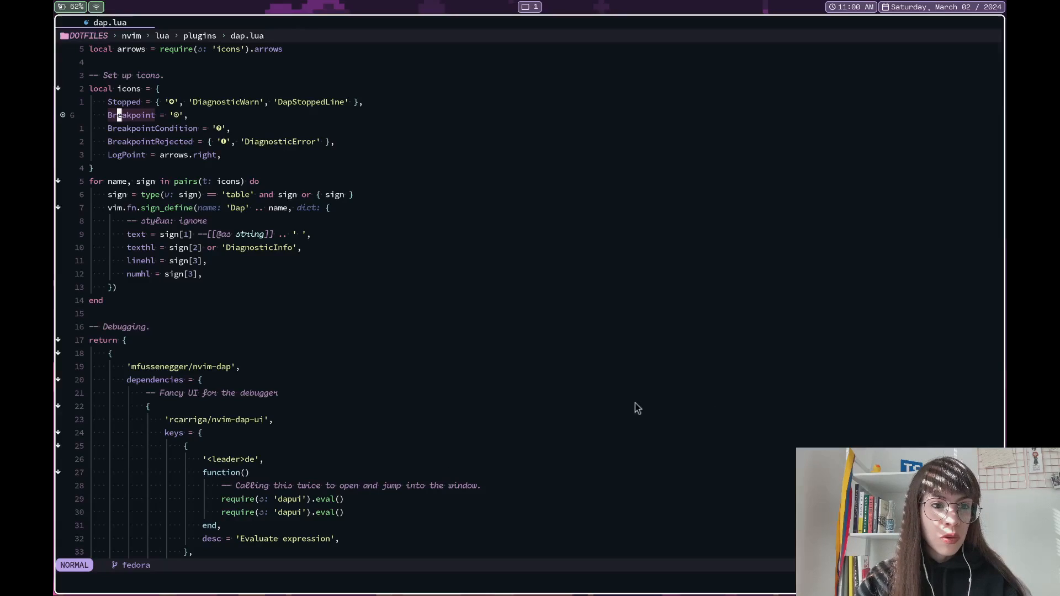
{"action": "mouse_move", "coordinate": [62, 131]}
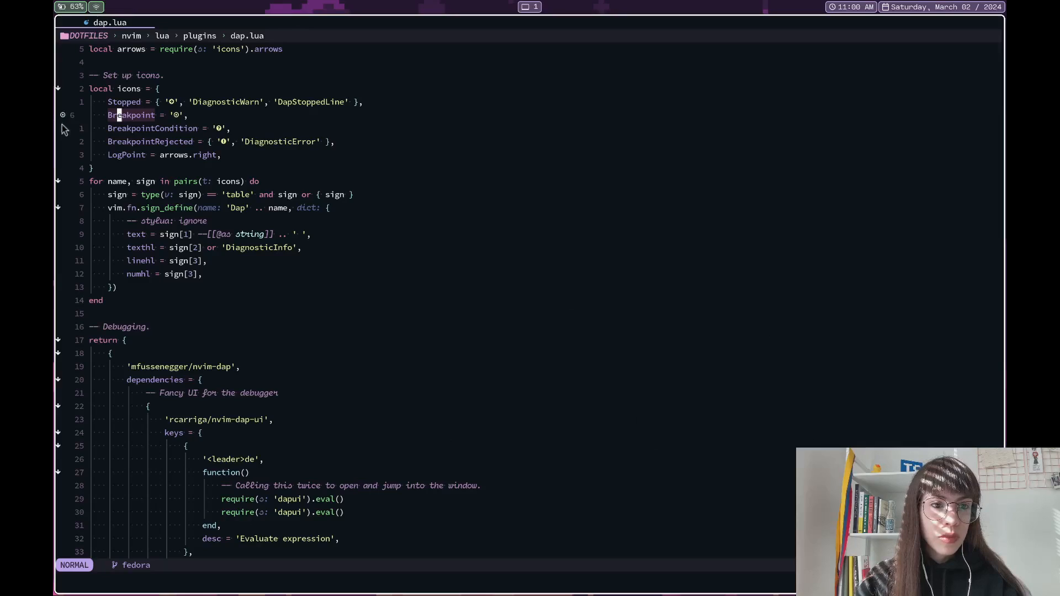
{"action": "mouse_move", "coordinate": [142, 140]}
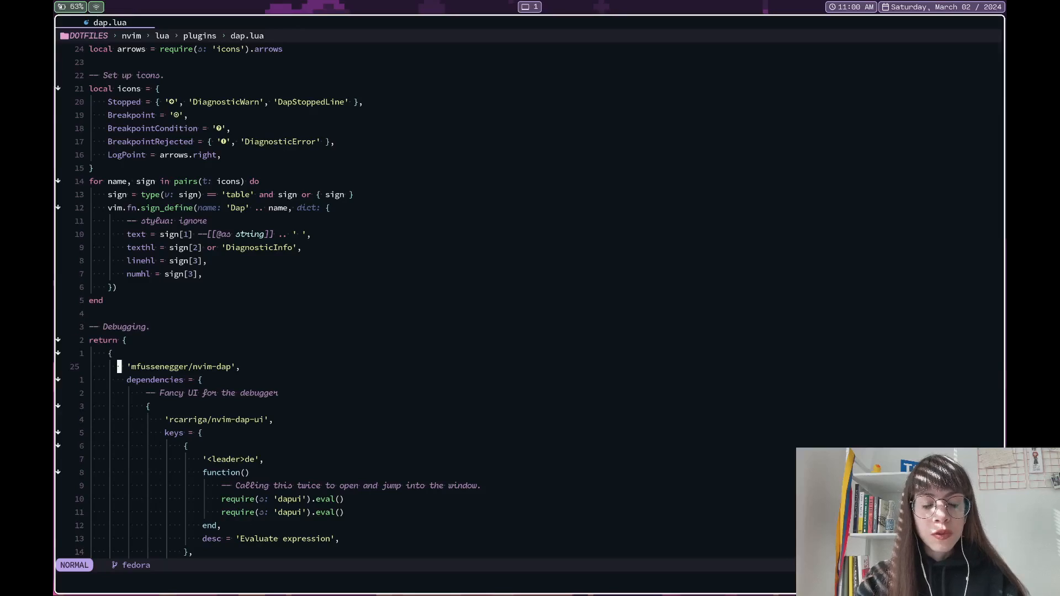
{"action": "scroll", "scroll_direction": "down", "scroll_amount": 3}
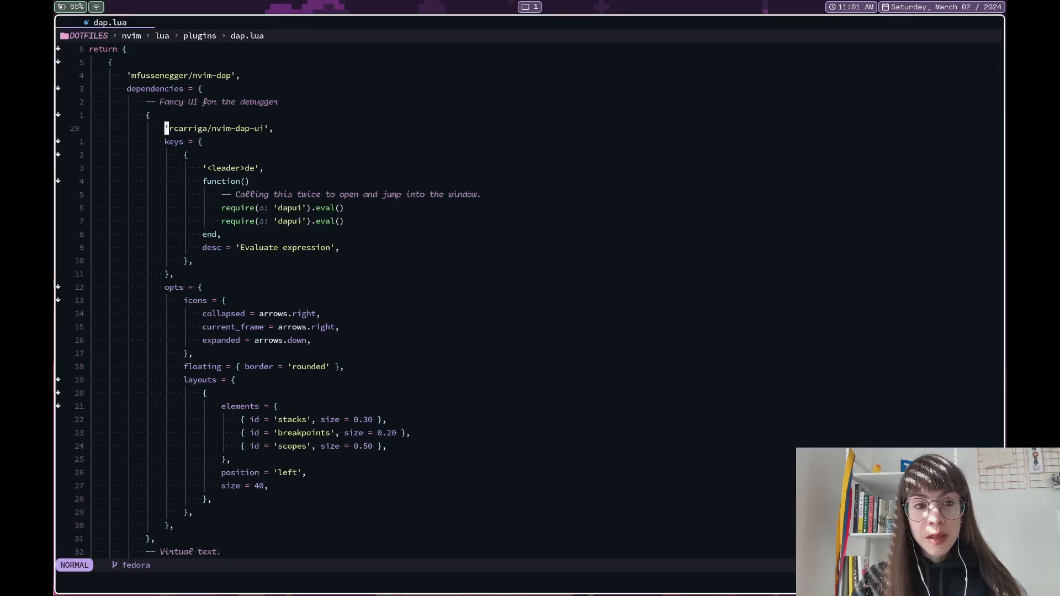
{"action": "key", "text": "j"}
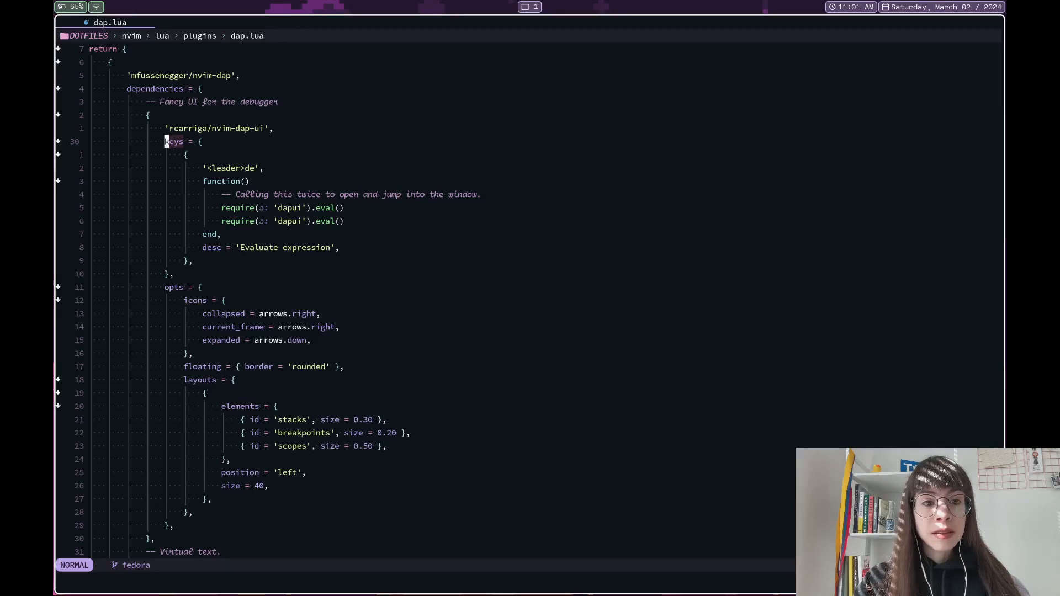
{"action": "scroll", "scroll_direction": "down", "scroll_amount": 3}
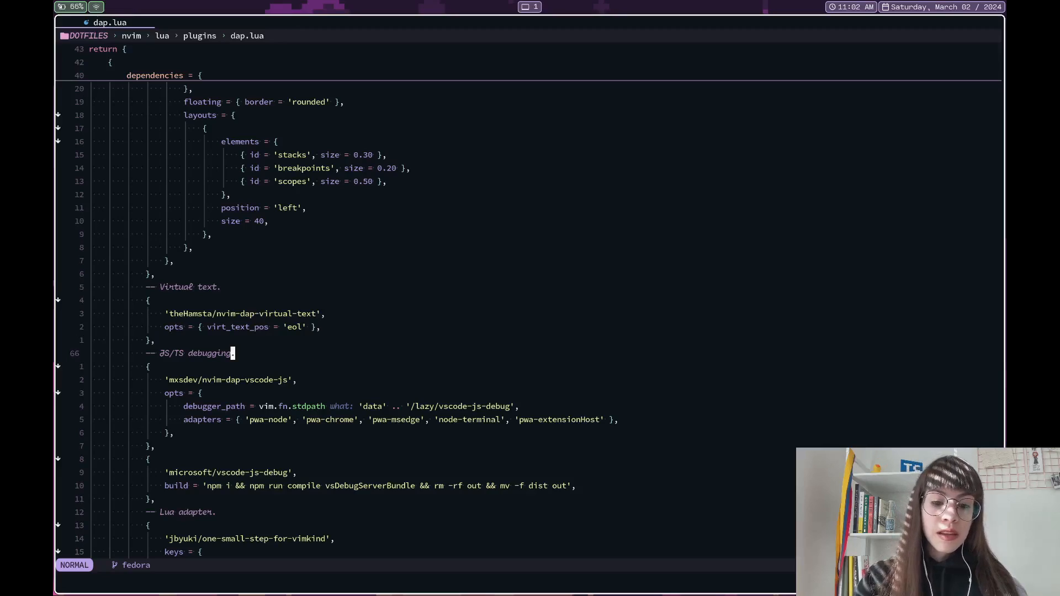
{"action": "scroll", "scroll_direction": "down", "scroll_amount": 3}
{"action": "type", "text": "lazy"}
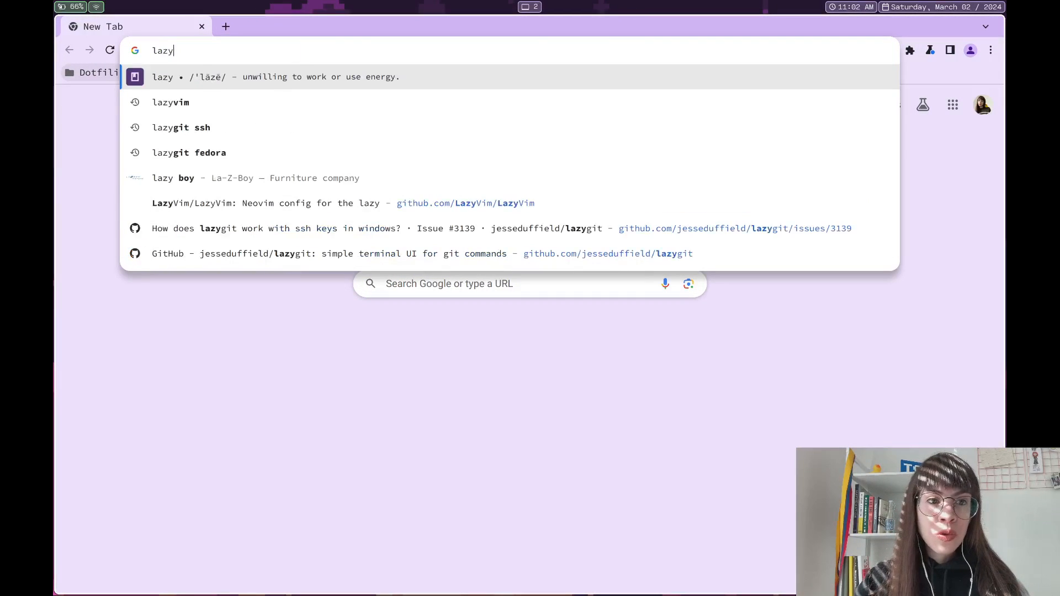
Step: Search 'lazy neovim', reach the LazyVim site and its Plugins > Extras page listing dap
{"action": "type", "text": "neovim"}
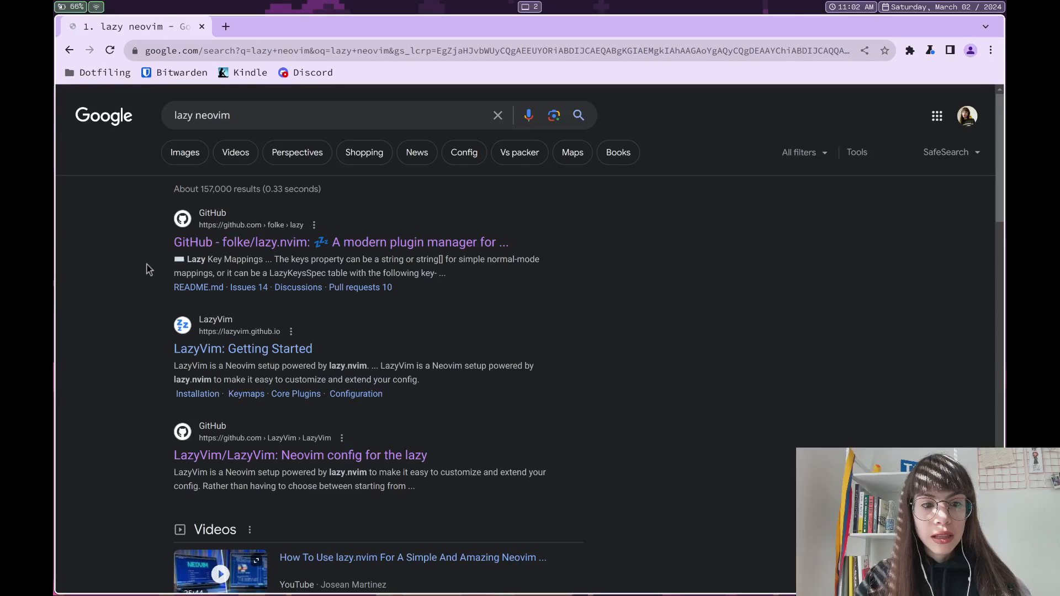
{"action": "left_click", "coordinate": [243, 348]}
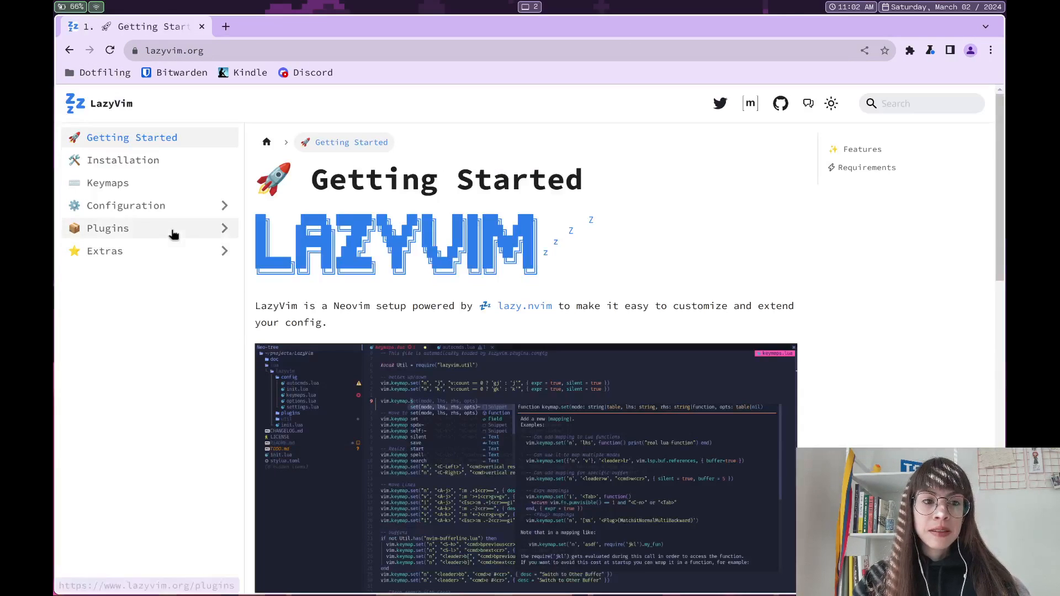
{"action": "left_click", "coordinate": [107, 228]}
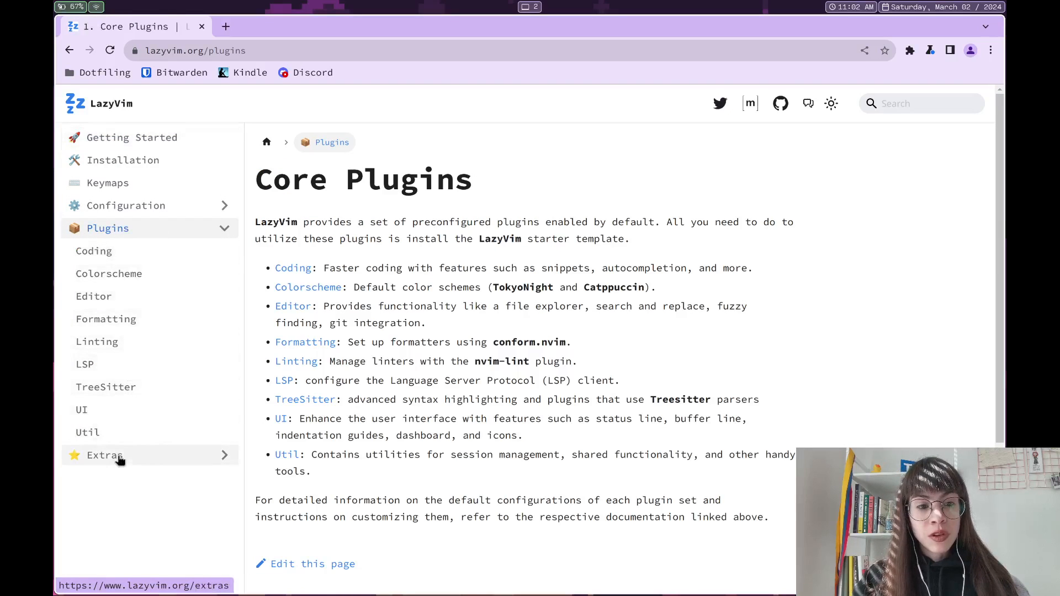
{"action": "left_click", "coordinate": [103, 455]}
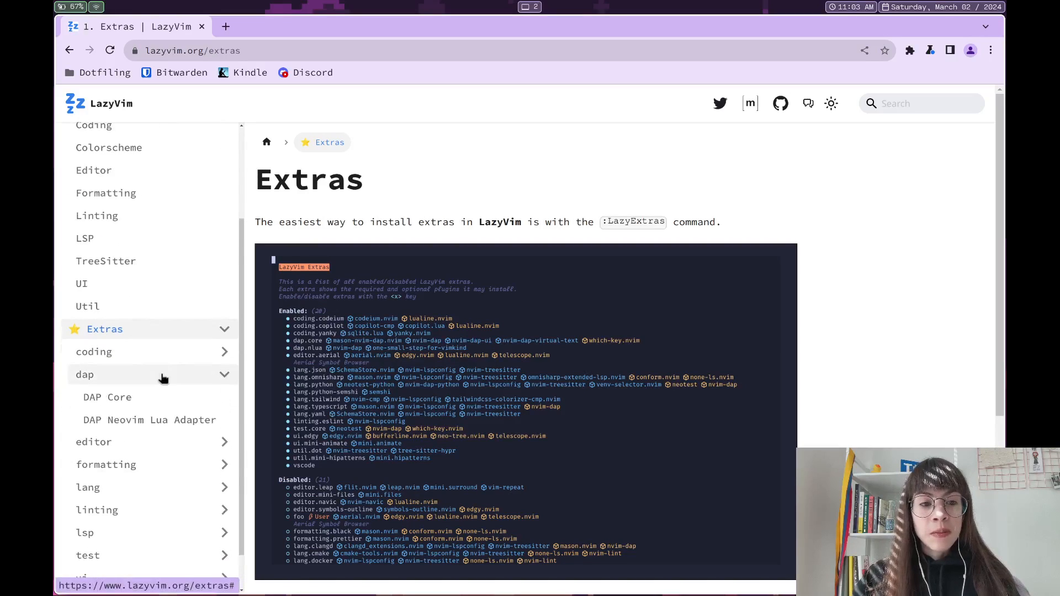
Step: Read the DAP Core extra page and view the Full Spec of mason-nvim-dap.nvim
{"action": "left_click", "coordinate": [107, 396]}
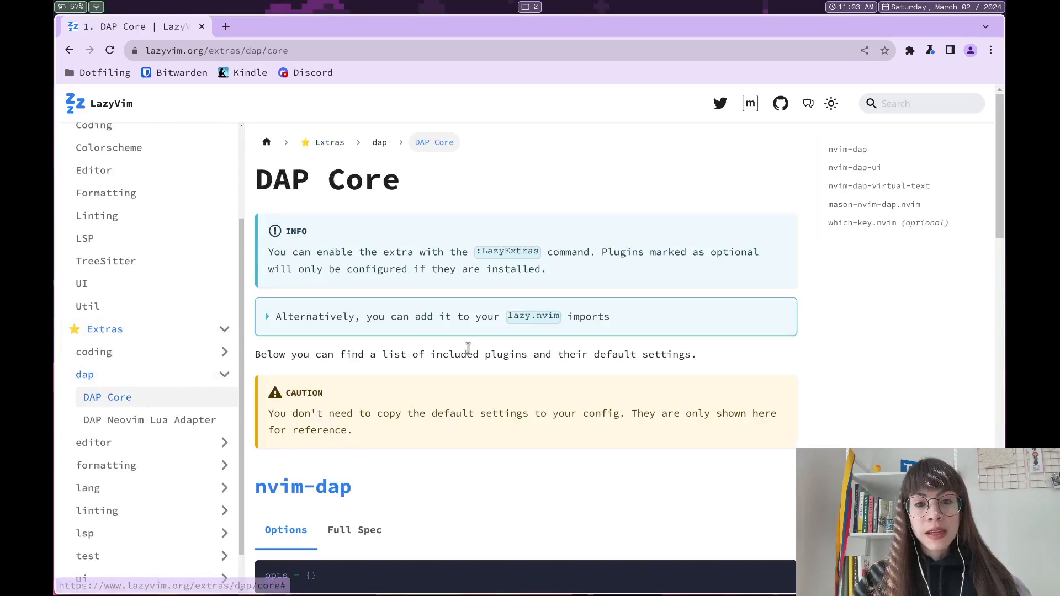
{"action": "scroll", "scroll_direction": "down", "scroll_amount": 3}
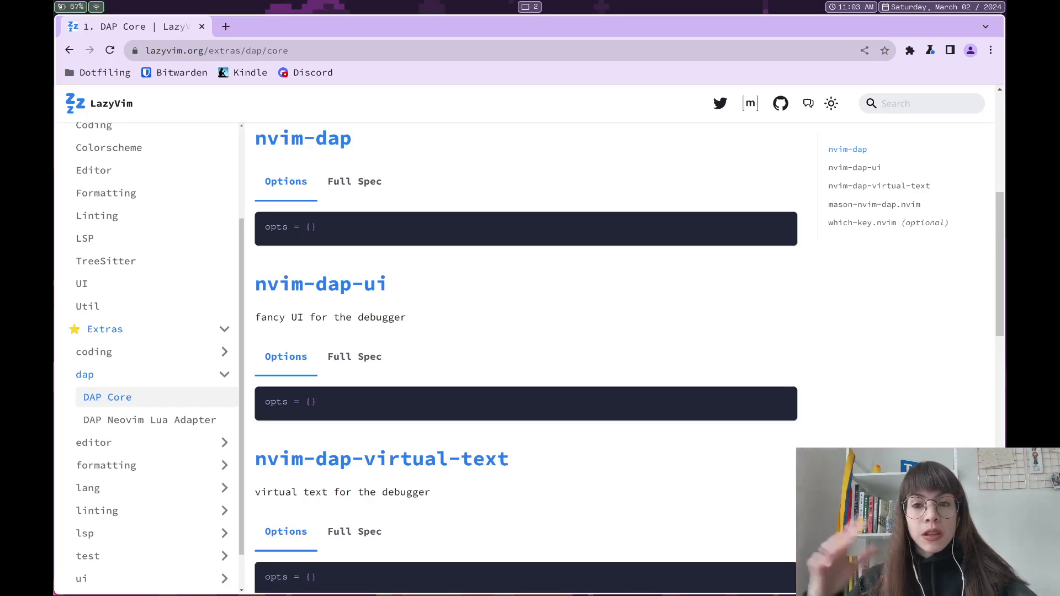
{"action": "scroll", "scroll_direction": "down", "scroll_amount": 3}
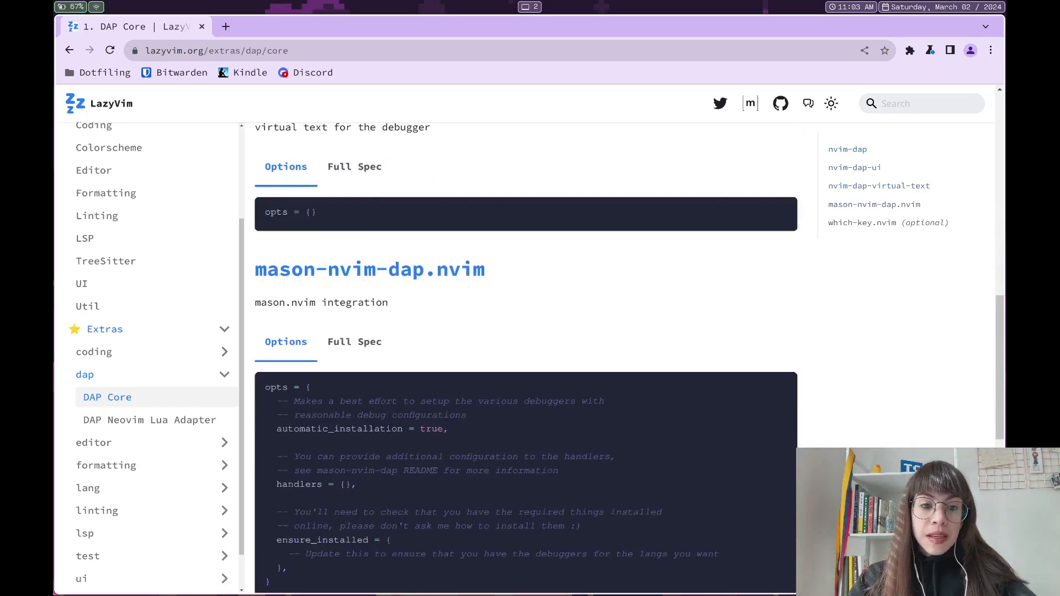
{"action": "left_click", "coordinate": [354, 341]}
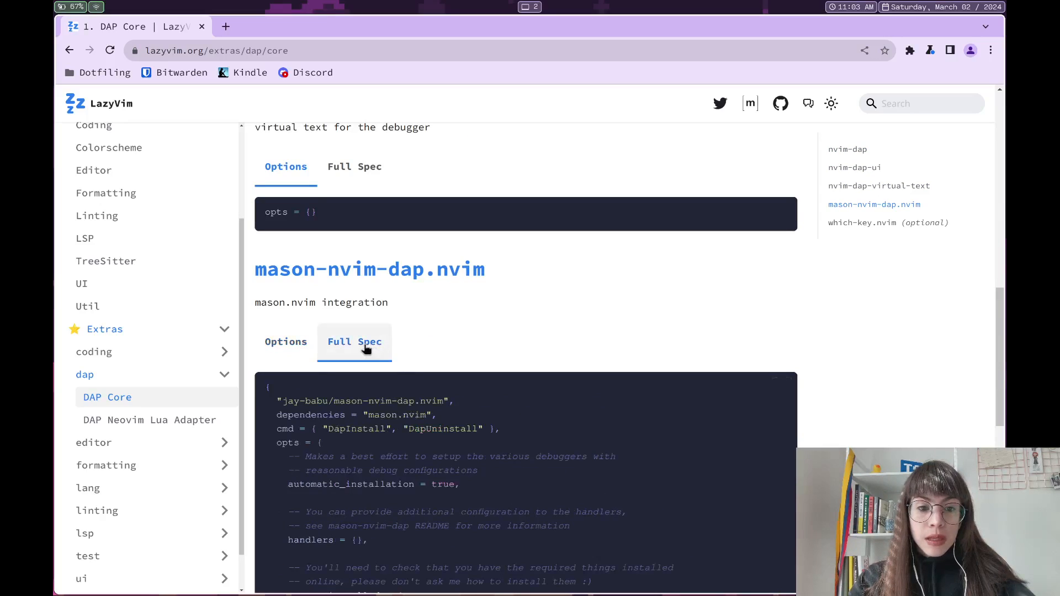
{"action": "mouse_move", "coordinate": [453, 370]}
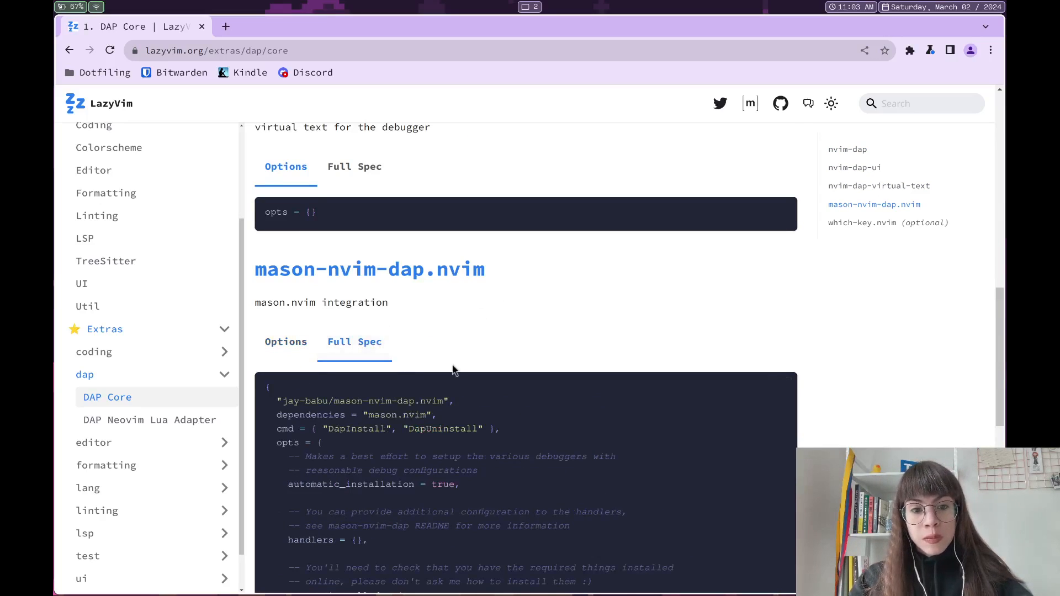
{"action": "scroll", "scroll_direction": "down", "scroll_amount": 3}
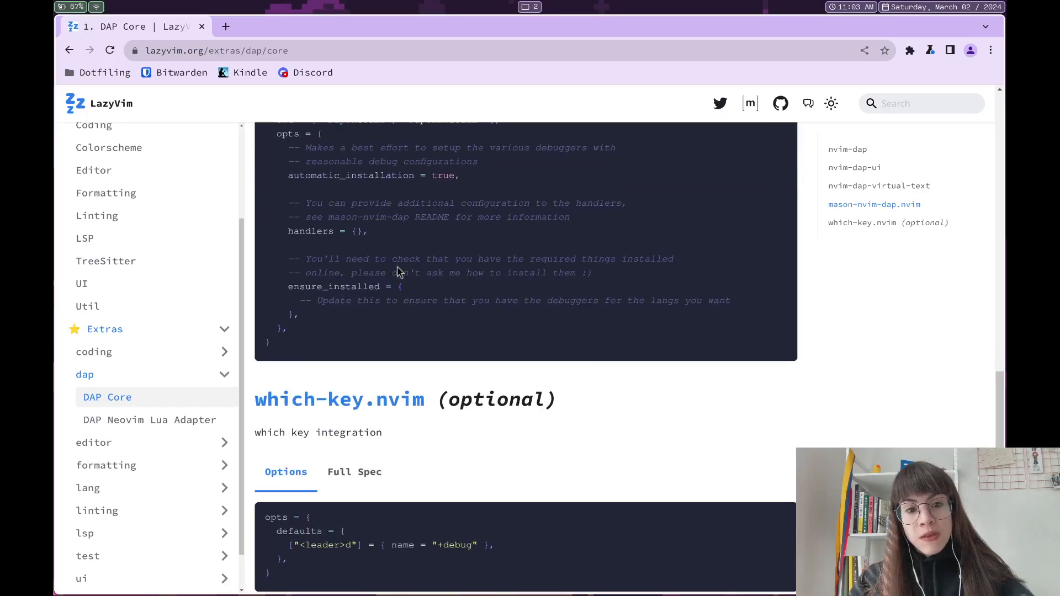
{"action": "scroll", "scroll_direction": "up", "scroll_amount": 3}
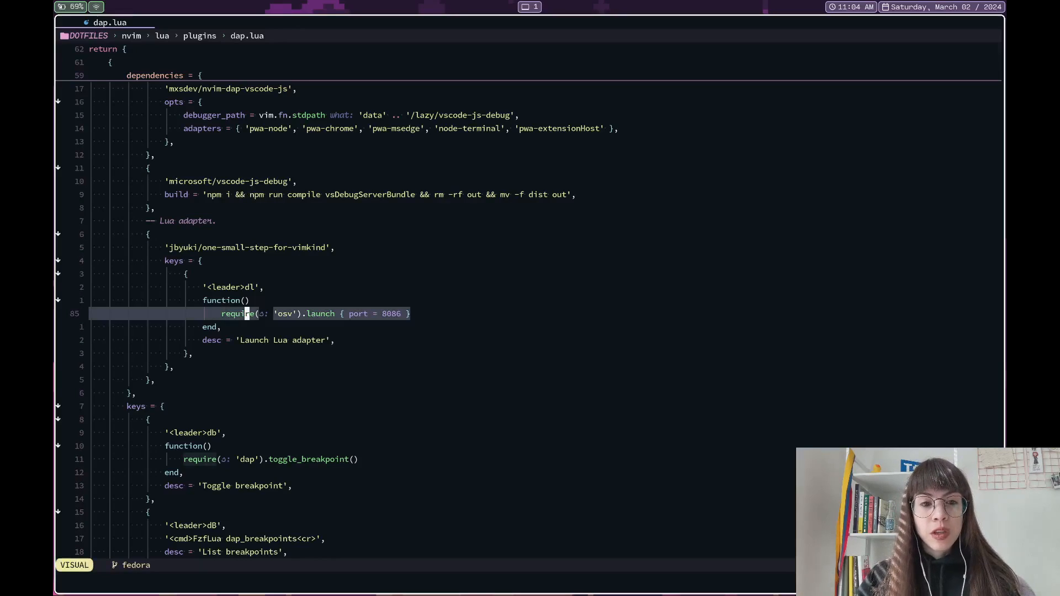
{"action": "key", "text": "Escape"}
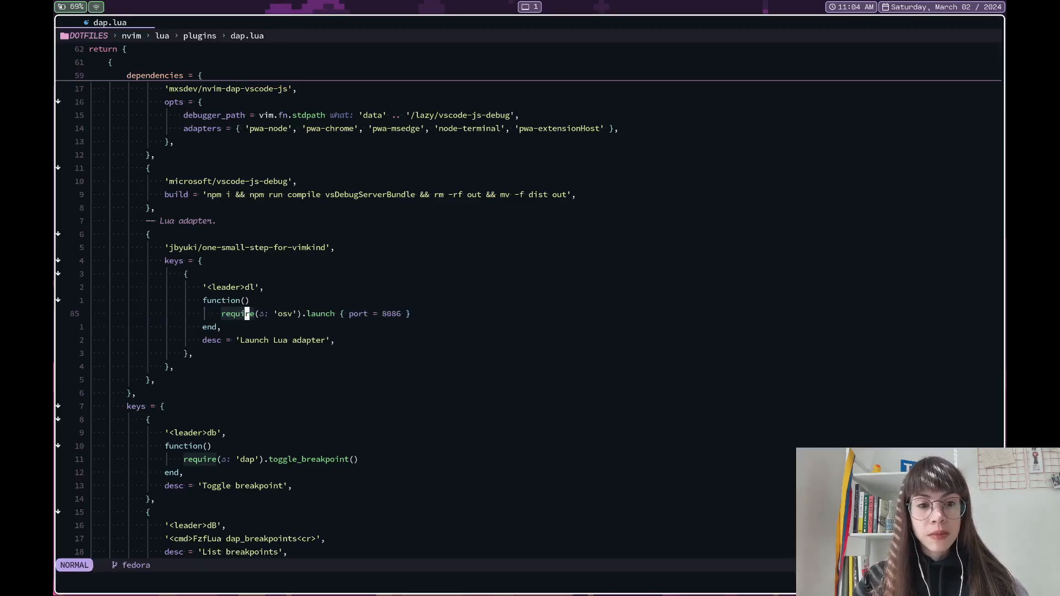
{"action": "scroll", "scroll_direction": "down", "scroll_amount": 3}
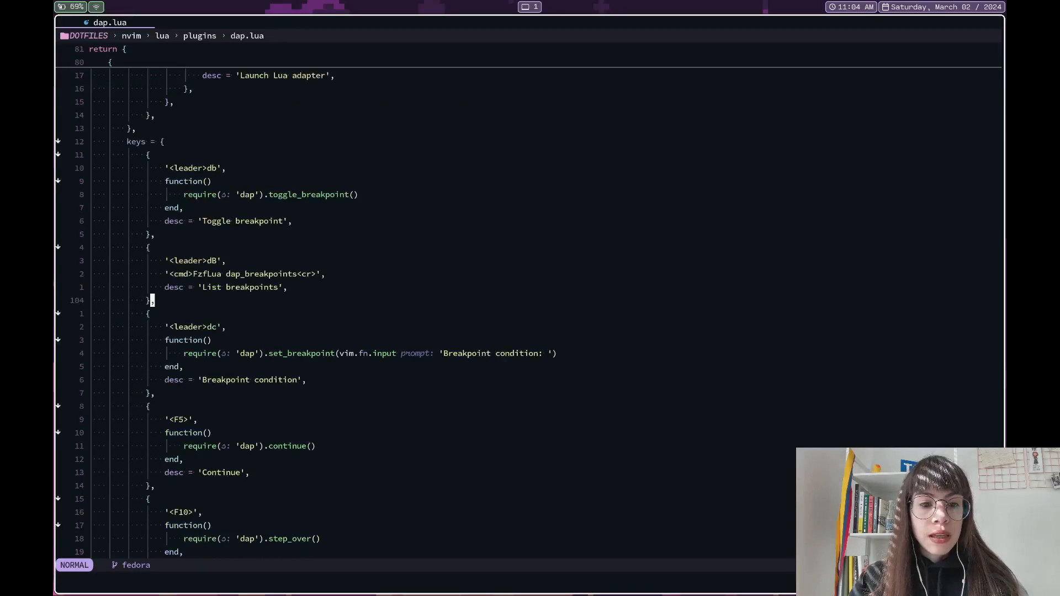
{"action": "scroll", "scroll_direction": "down", "scroll_amount": 3}
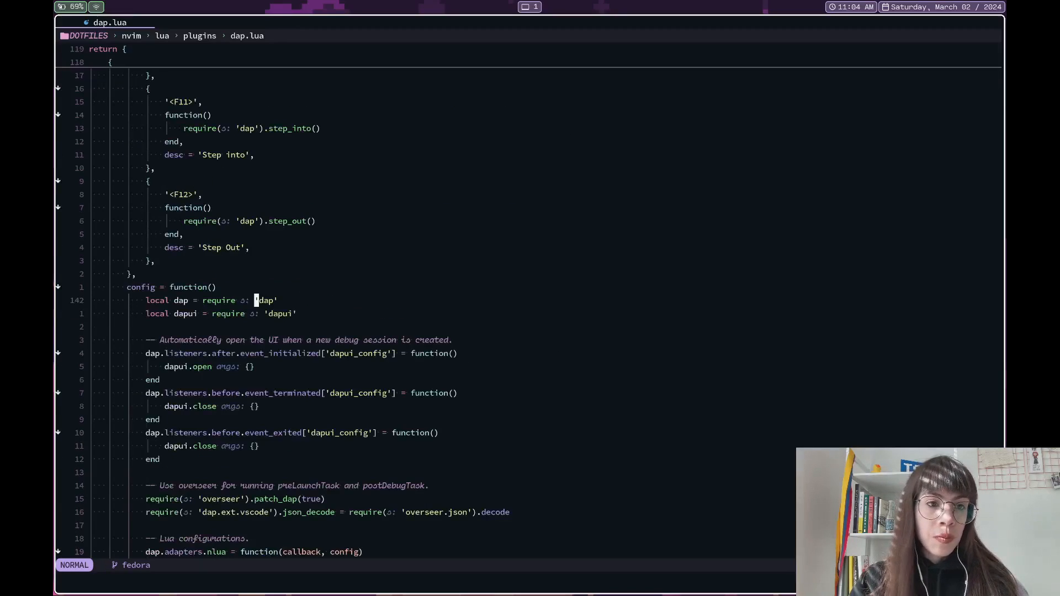
{"action": "scroll", "scroll_direction": "down", "scroll_amount": 3}
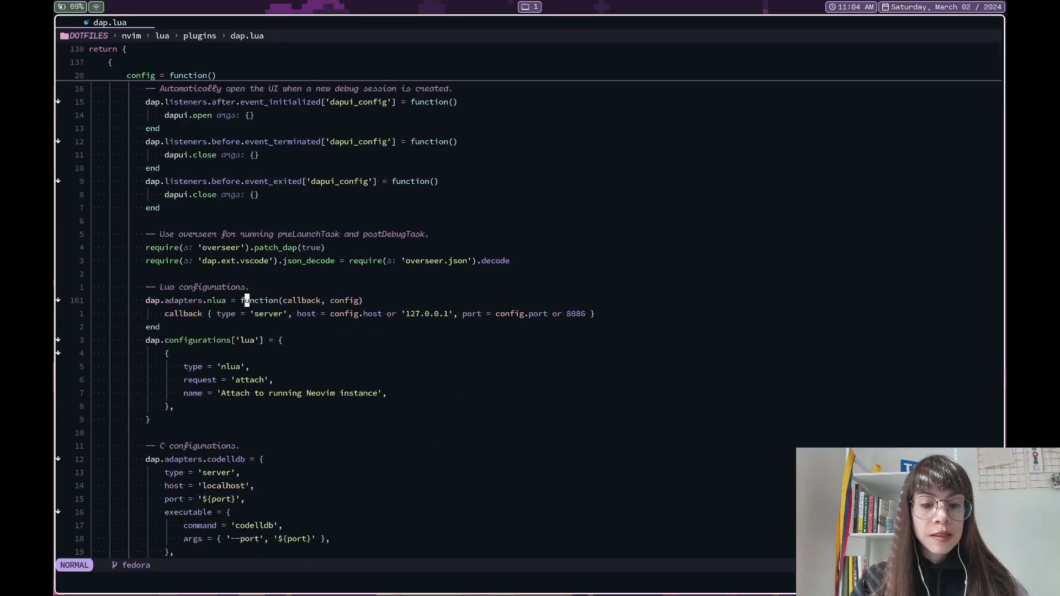
{"action": "scroll", "scroll_direction": "up", "scroll_amount": 3}
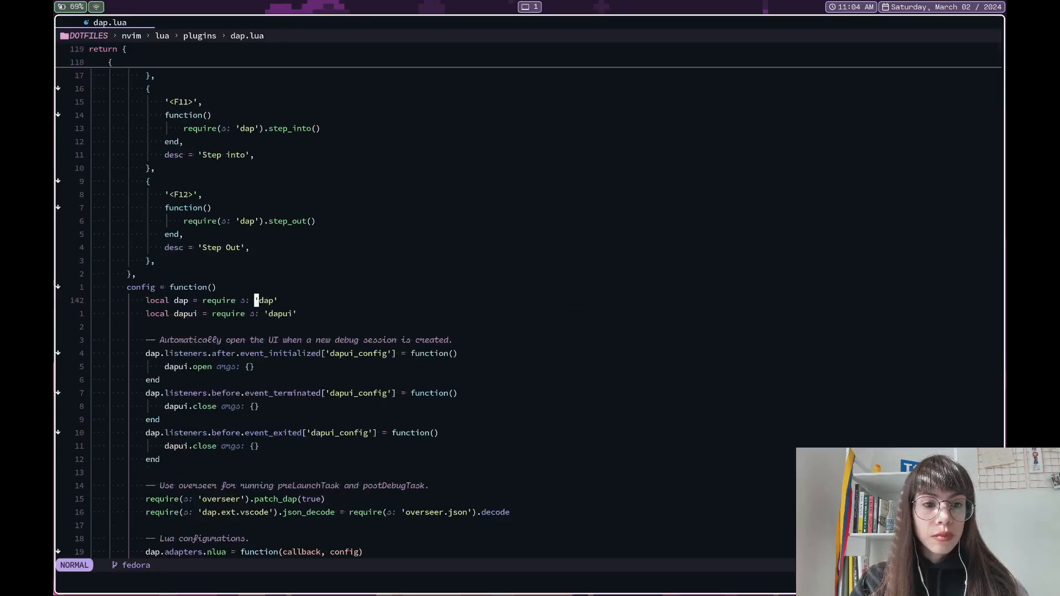
{"action": "scroll", "scroll_direction": "down", "scroll_amount": 3}
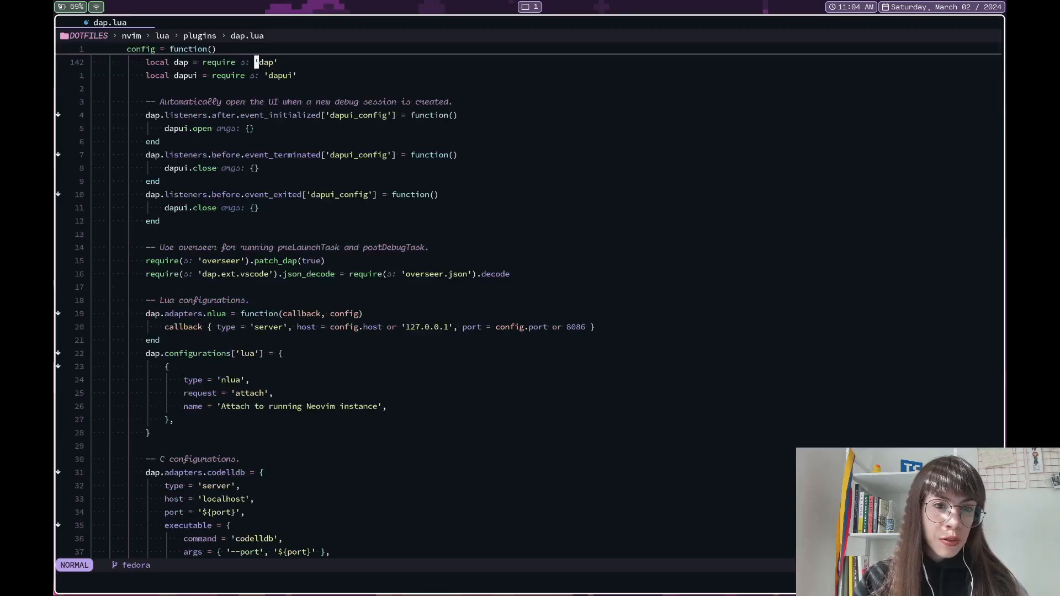
{"action": "key", "text": "v"}
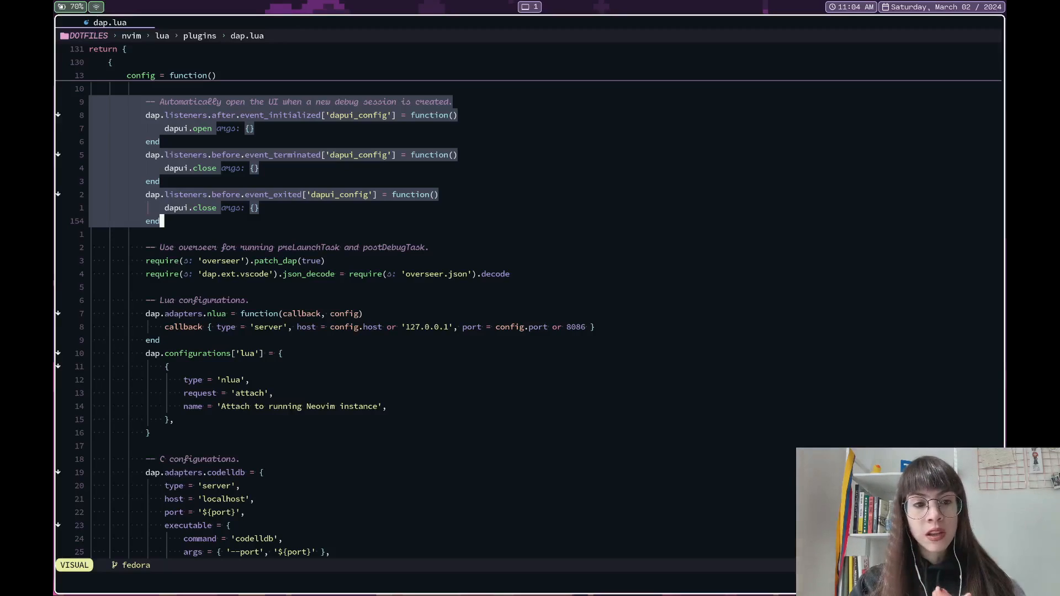
Step: Scroll dap.lua from the UI listener block down to dap.adapters.nlua and the Lua attach configuration
{"action": "key", "text": "Escape"}
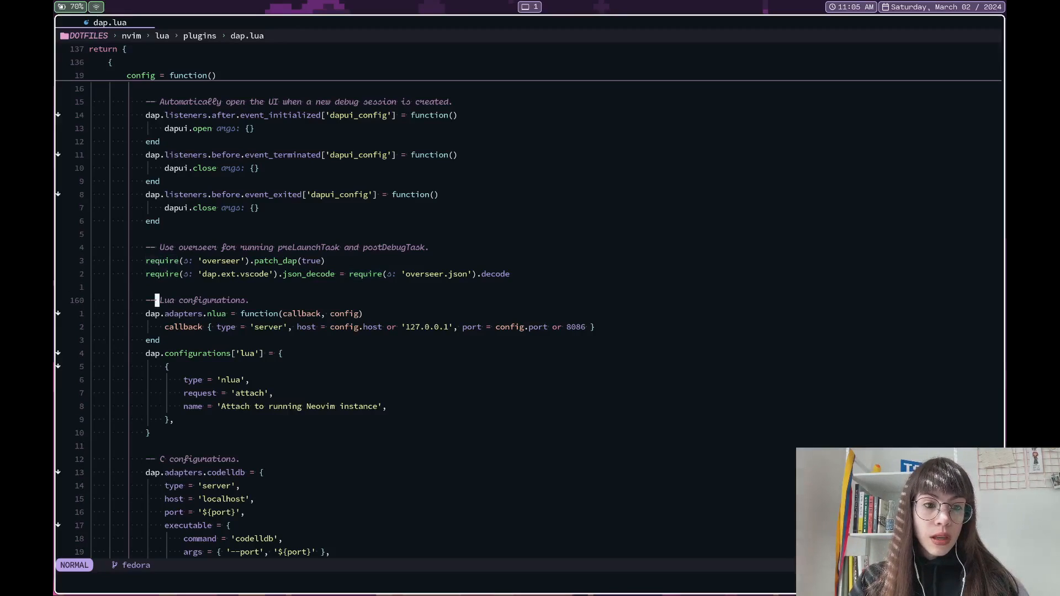
{"action": "scroll", "scroll_direction": "down", "scroll_amount": 3}
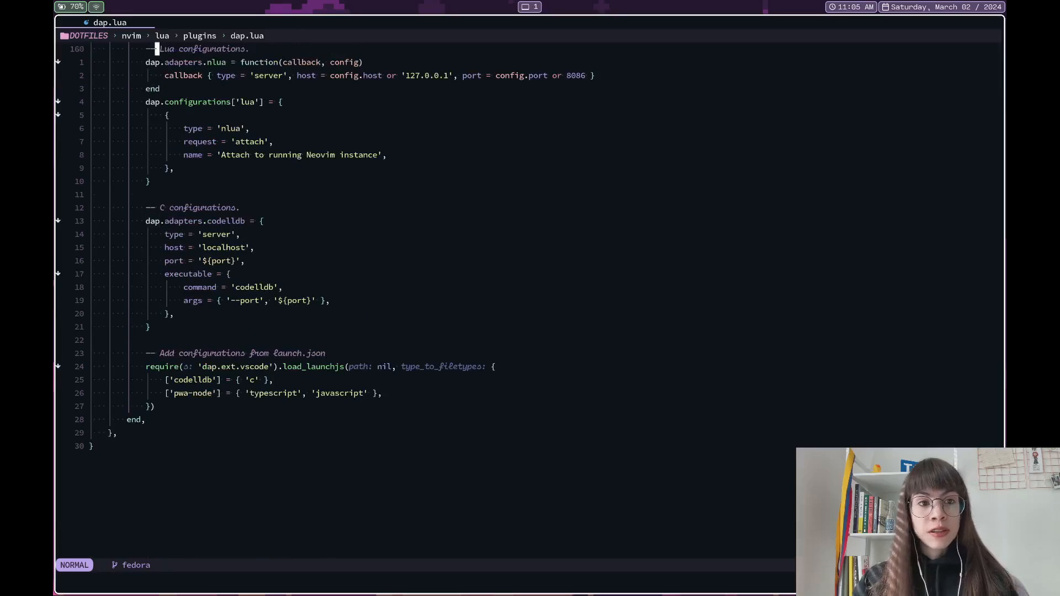
{"action": "scroll", "scroll_direction": "down", "scroll_amount": 3}
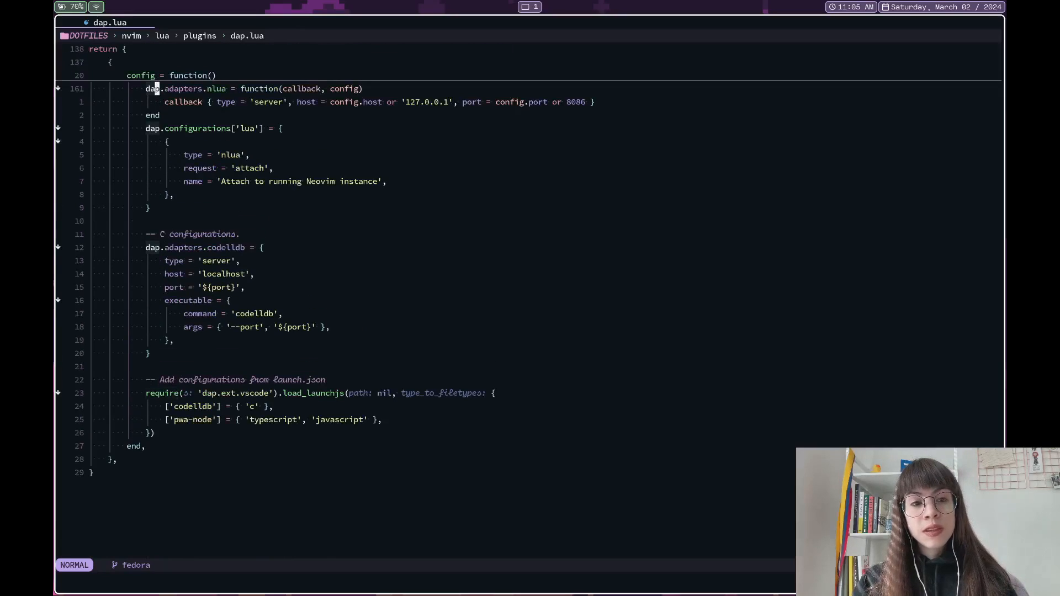
{"action": "scroll", "scroll_direction": "down", "scroll_amount": 3}
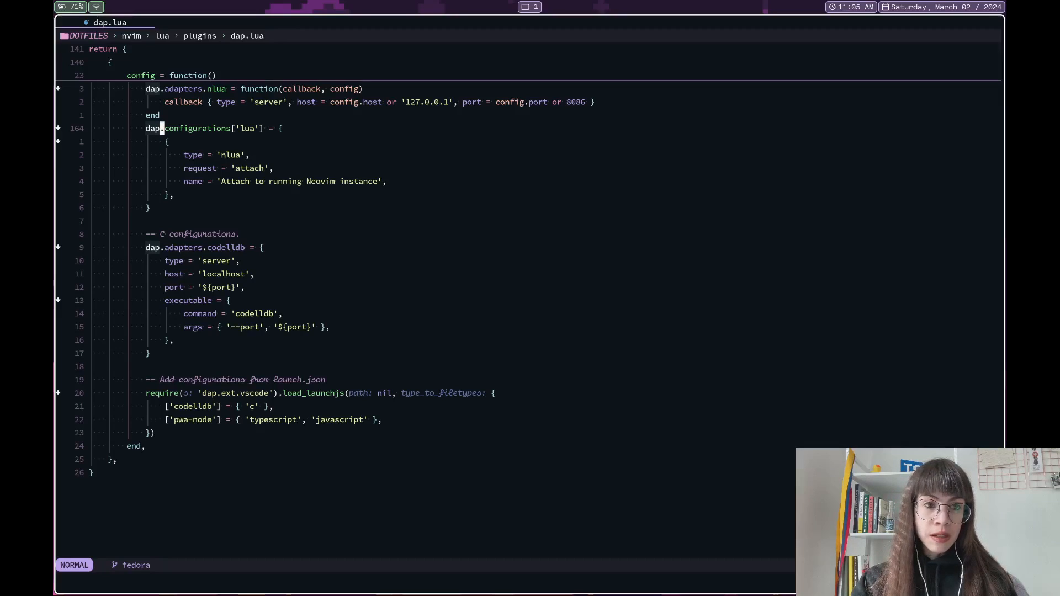
Step: Grep for 'one', land on the one-small-step-for-vimkind GitHub README and read its Configuration section
{"action": "type", "text": "one"}
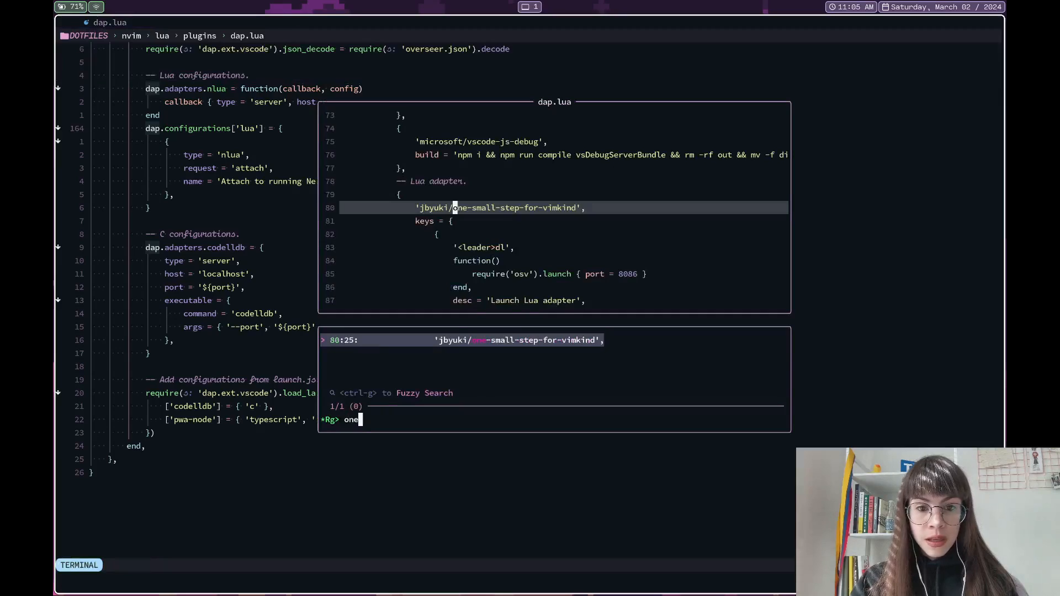
{"action": "key", "text": "Return"}
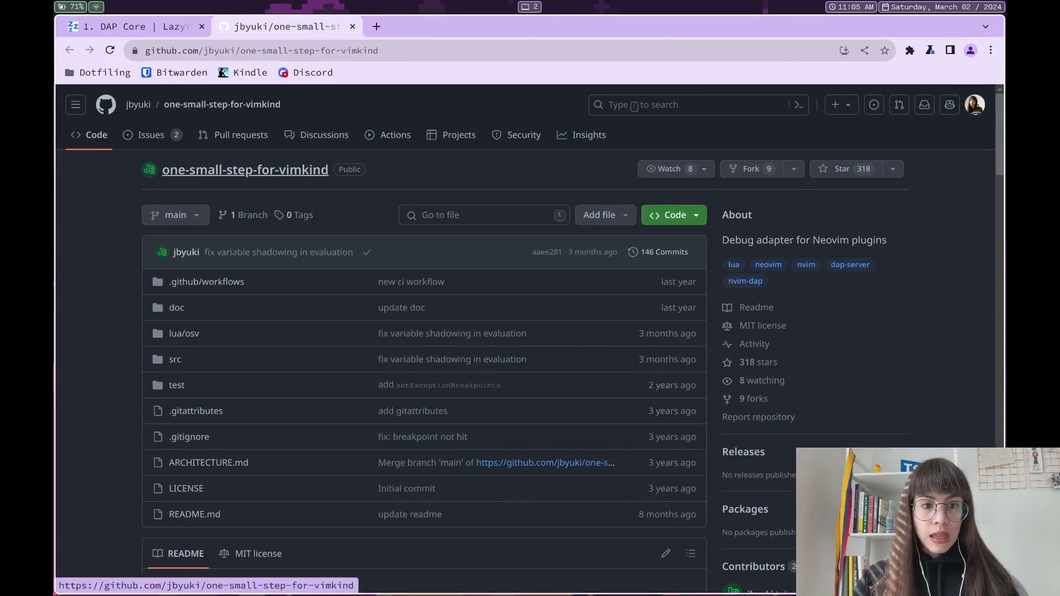
{"action": "scroll", "scroll_direction": "down", "scroll_amount": 3}
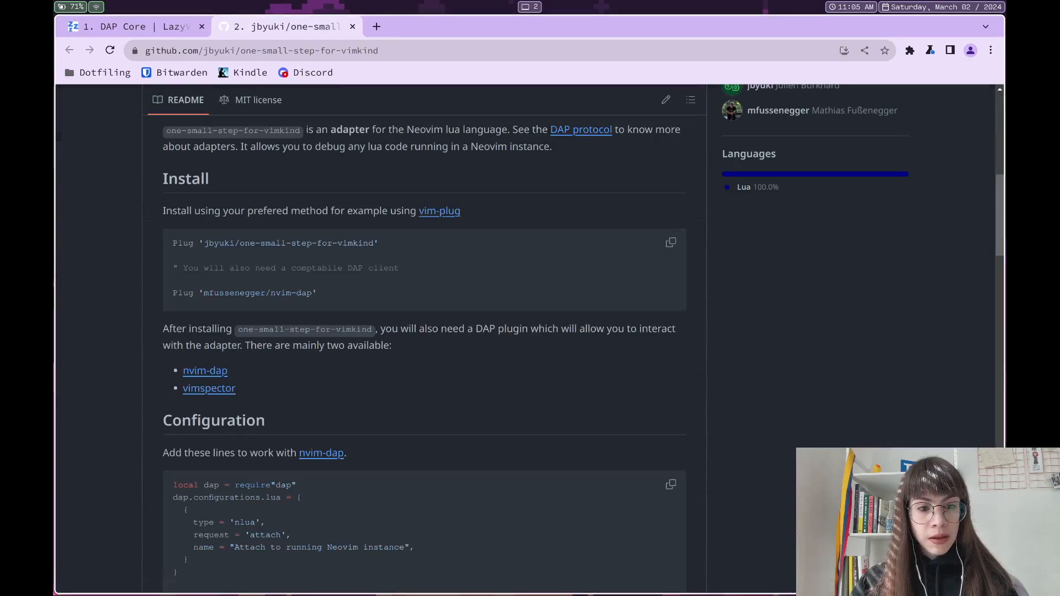
{"action": "scroll", "scroll_direction": "down", "scroll_amount": 3}
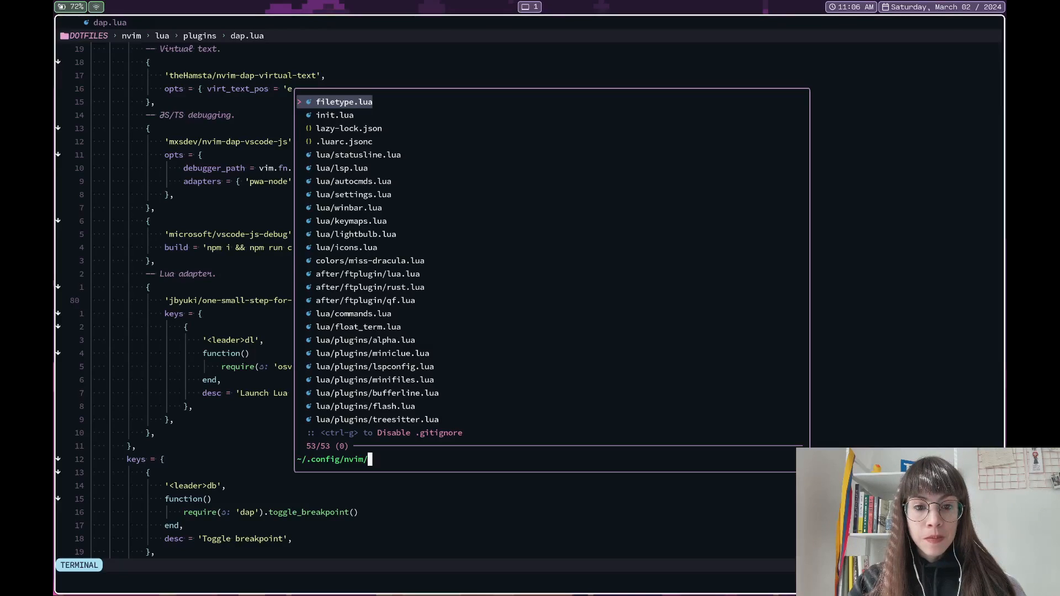
Step: Find and open lua/plugins/minifiles.lua, set a breakpoint on the mini.files require line, and start a second terminal tab
{"action": "type", "text": "mini"}
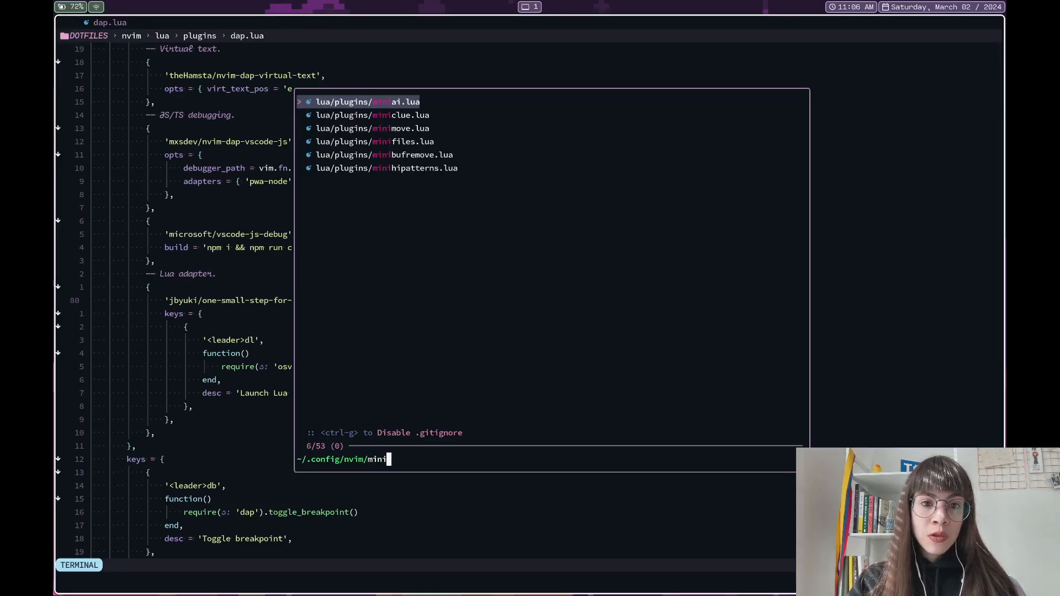
{"action": "left_click", "coordinate": [375, 141]}
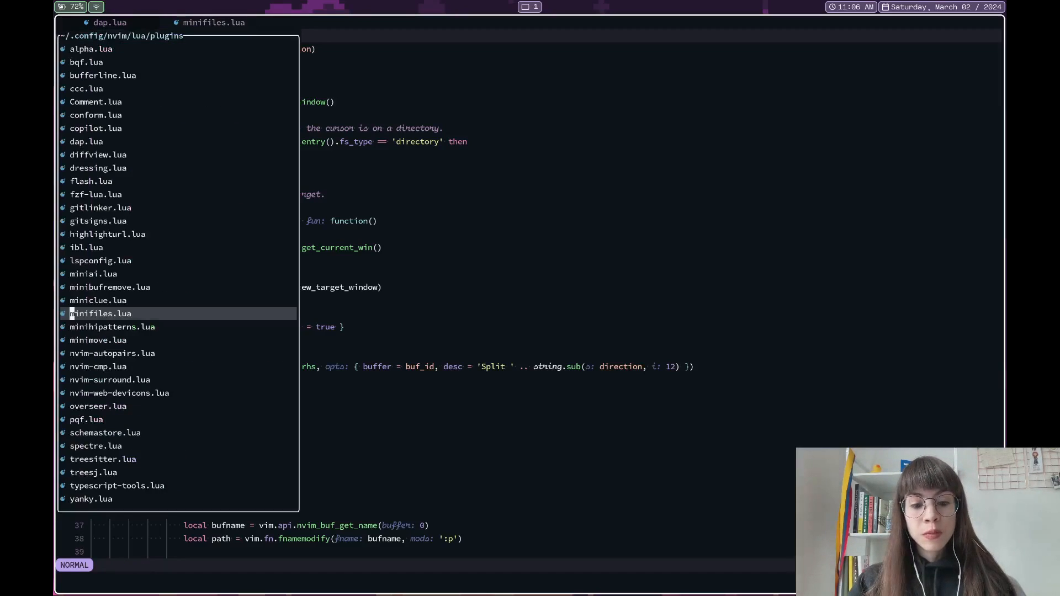
{"action": "left_click", "coordinate": [100, 312]}
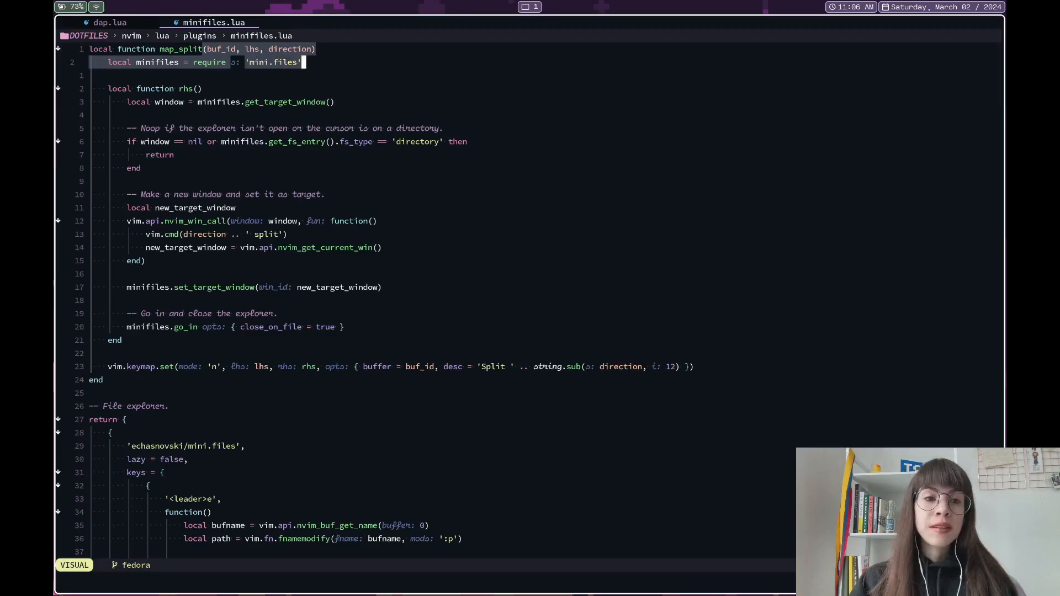
{"action": "key", "text": "Escape"}
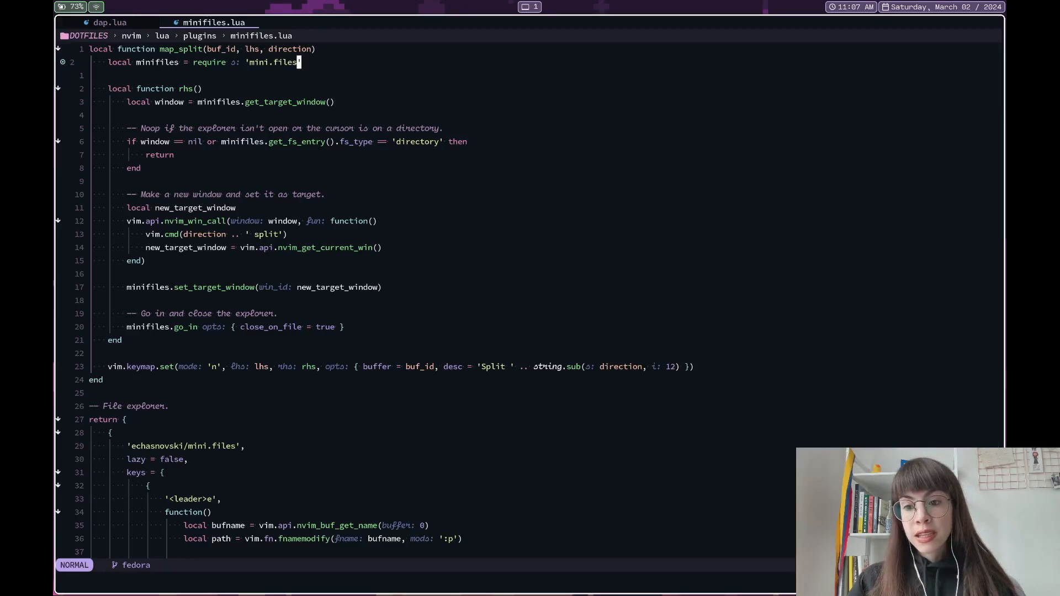
{"action": "mouse_move", "coordinate": [679, 418]}
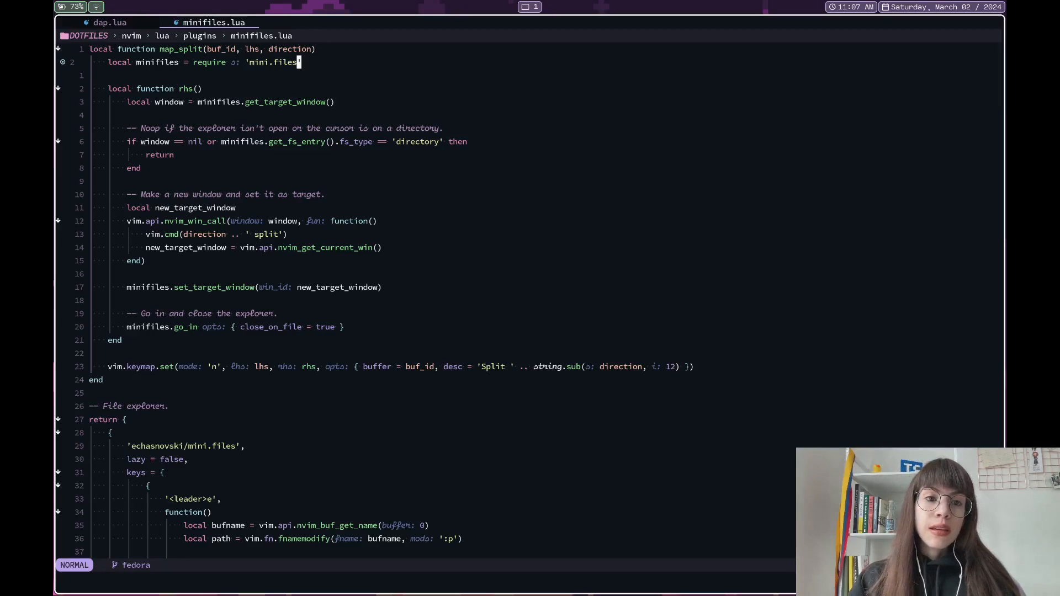
{"action": "left_click", "coordinate": [237, 25]}
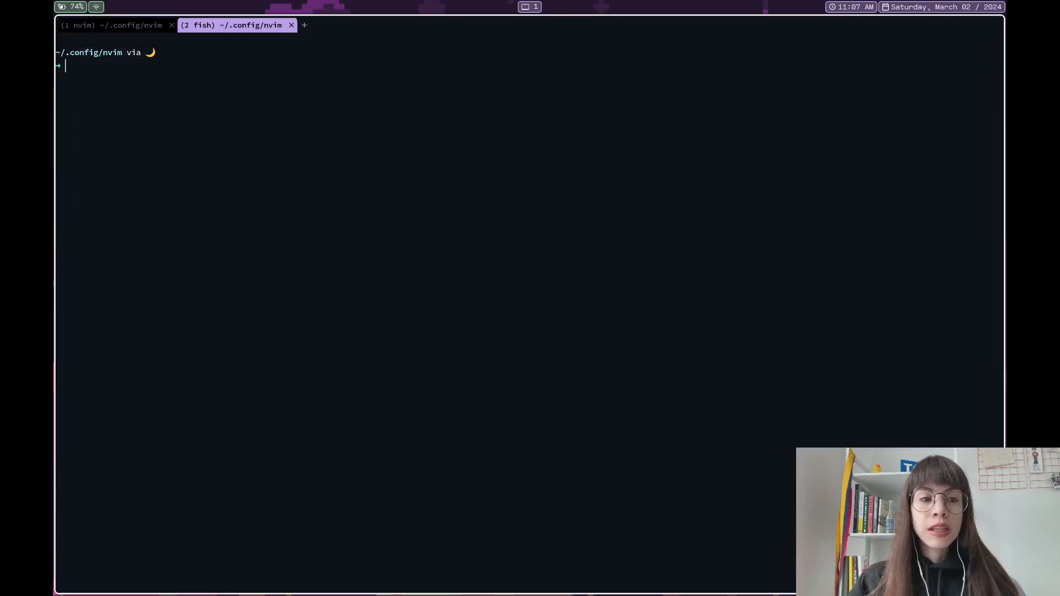
Step: Run nvim in the new tab and open init.lua from the start screen
{"action": "type", "text": "nvim"}
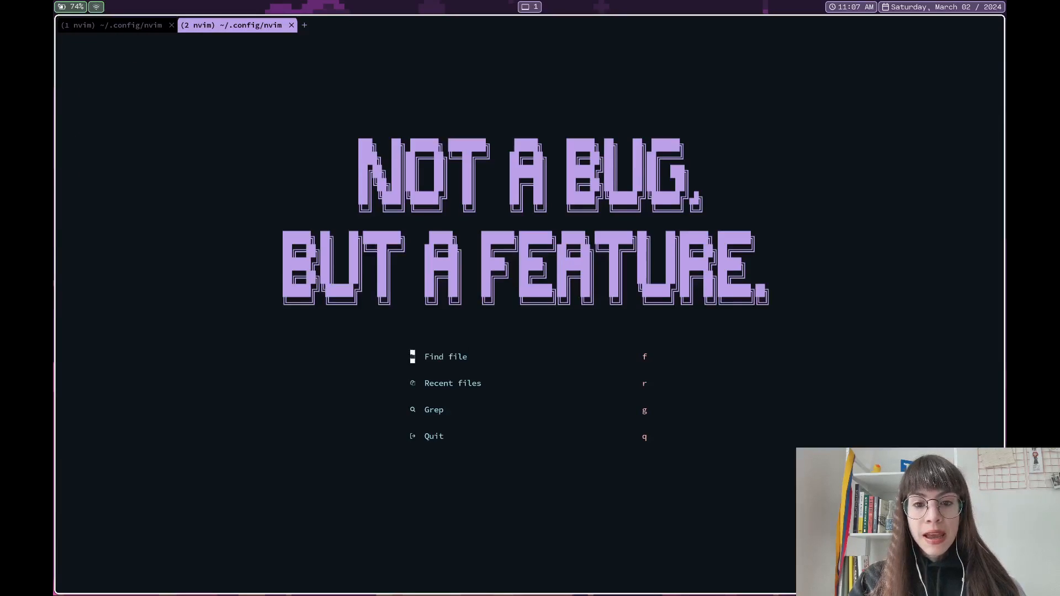
{"action": "key", "text": "f"}
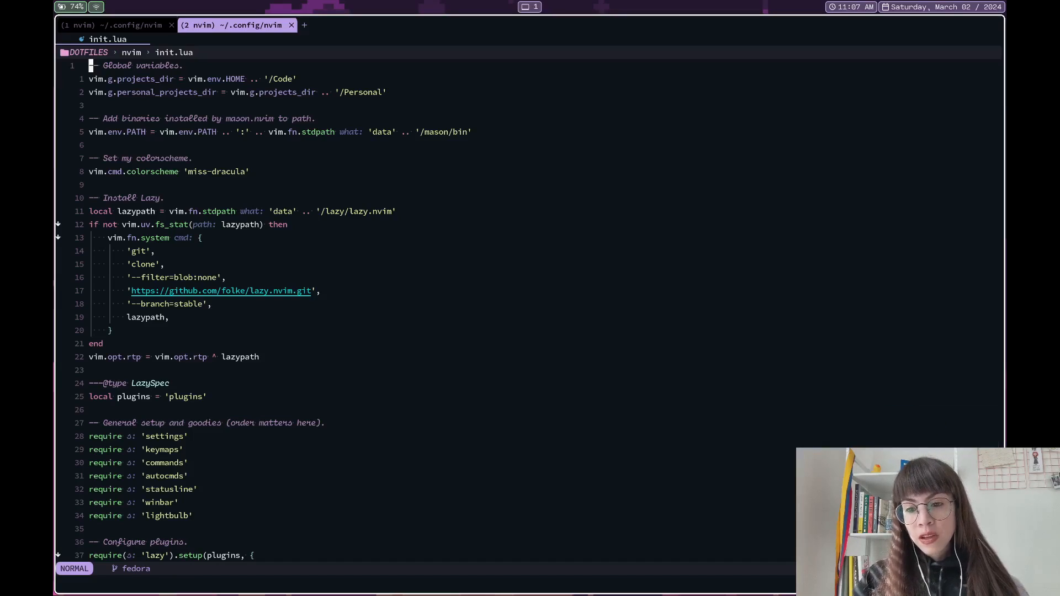
{"action": "mouse_move", "coordinate": [908, 383]}
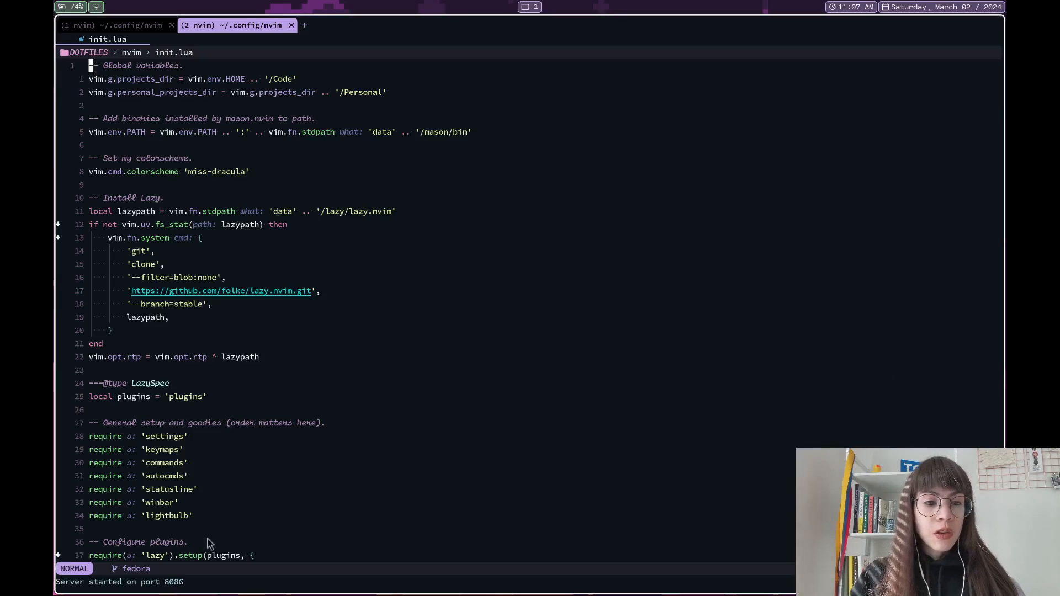
{"action": "mouse_move", "coordinate": [179, 544]}
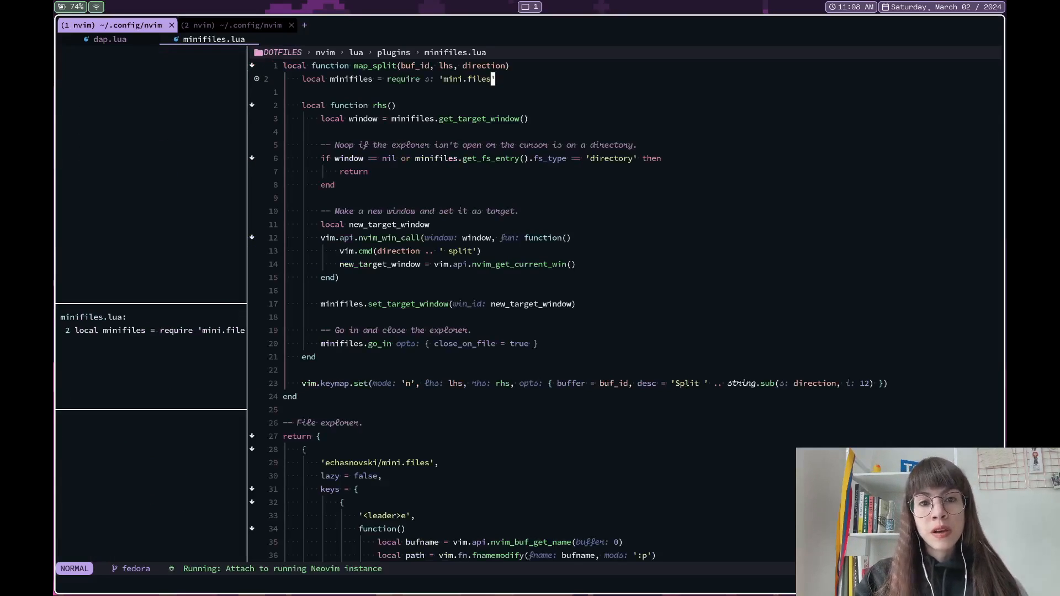
{"action": "mouse_move", "coordinate": [189, 549]}
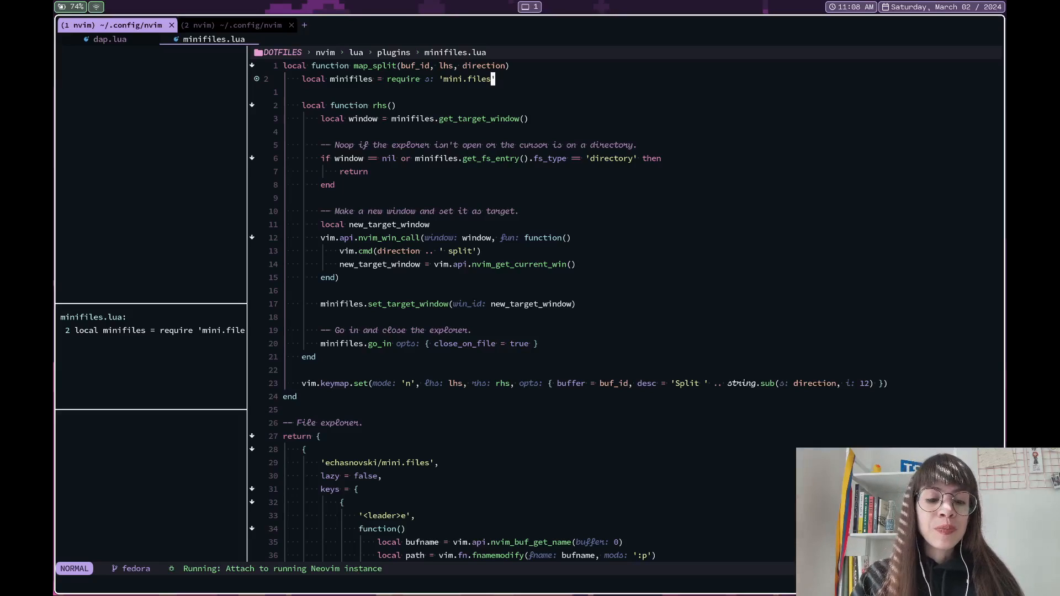
Step: Attach to the running instance, pause at the mini.files breakpoint, resume, and mark line 5 for a breakpoint
{"action": "left_click", "coordinate": [236, 25]}
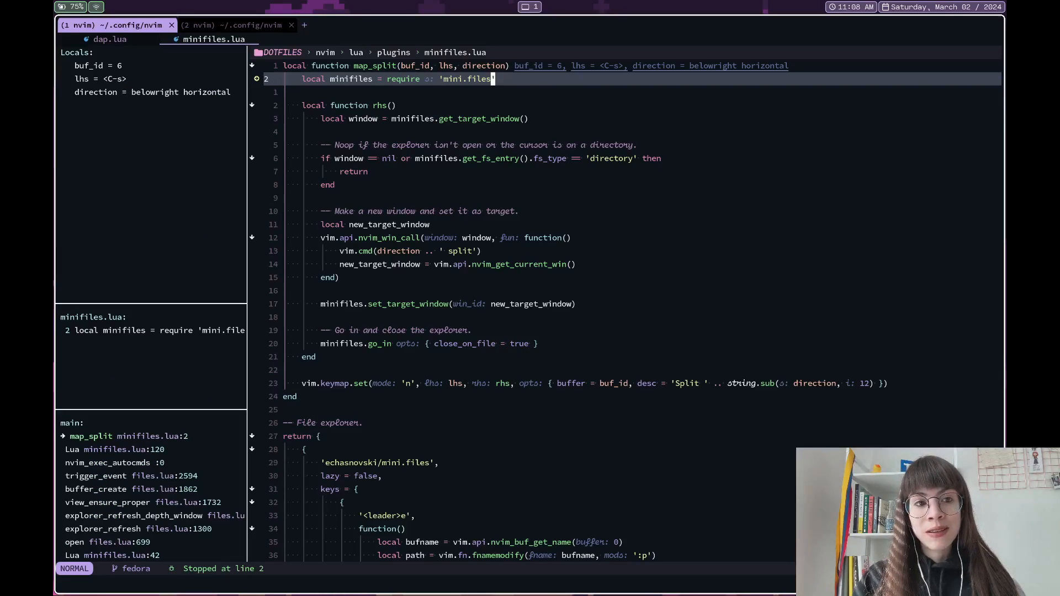
{"action": "mouse_move", "coordinate": [79, 453]}
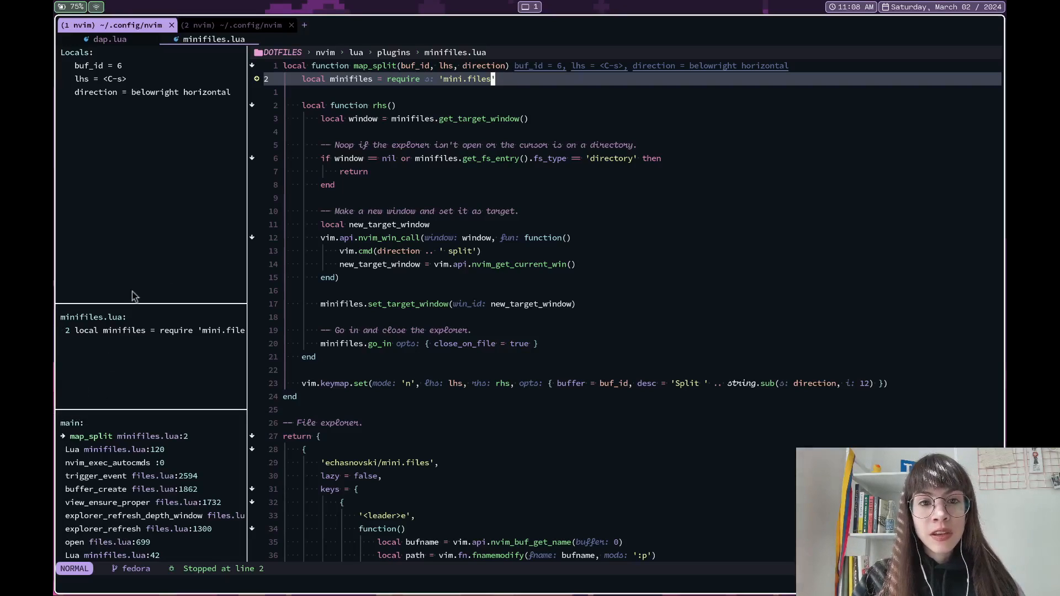
{"action": "mouse_move", "coordinate": [332, 73]}
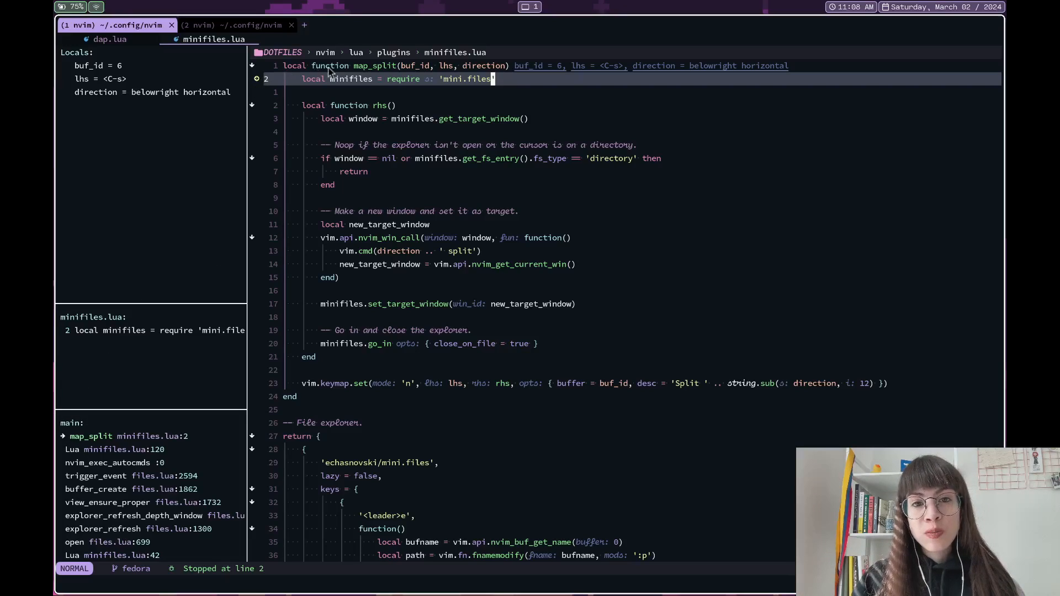
{"action": "mouse_move", "coordinate": [615, 69]}
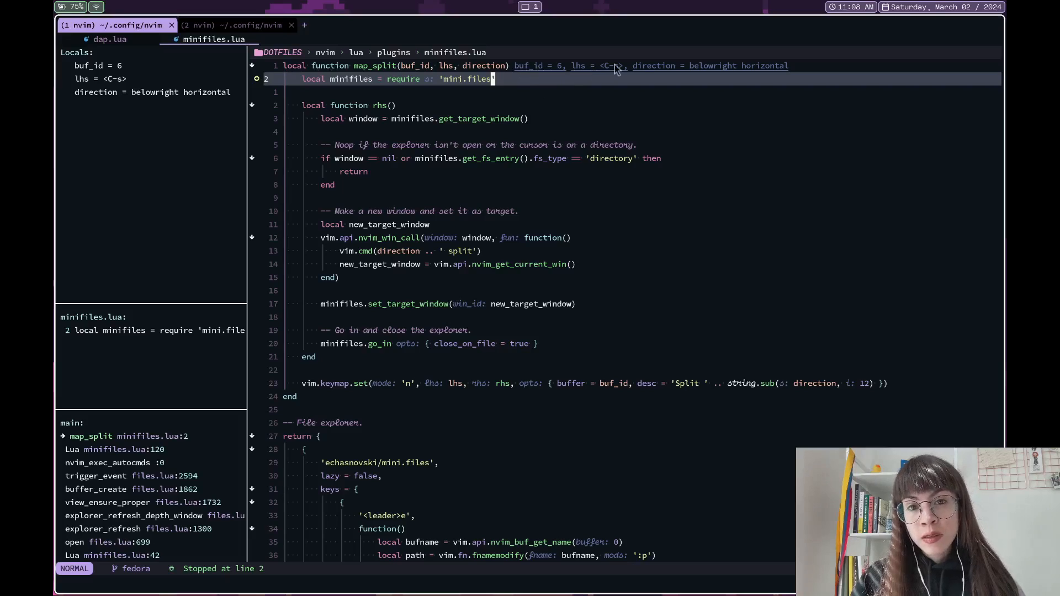
{"action": "mouse_move", "coordinate": [643, 90]}
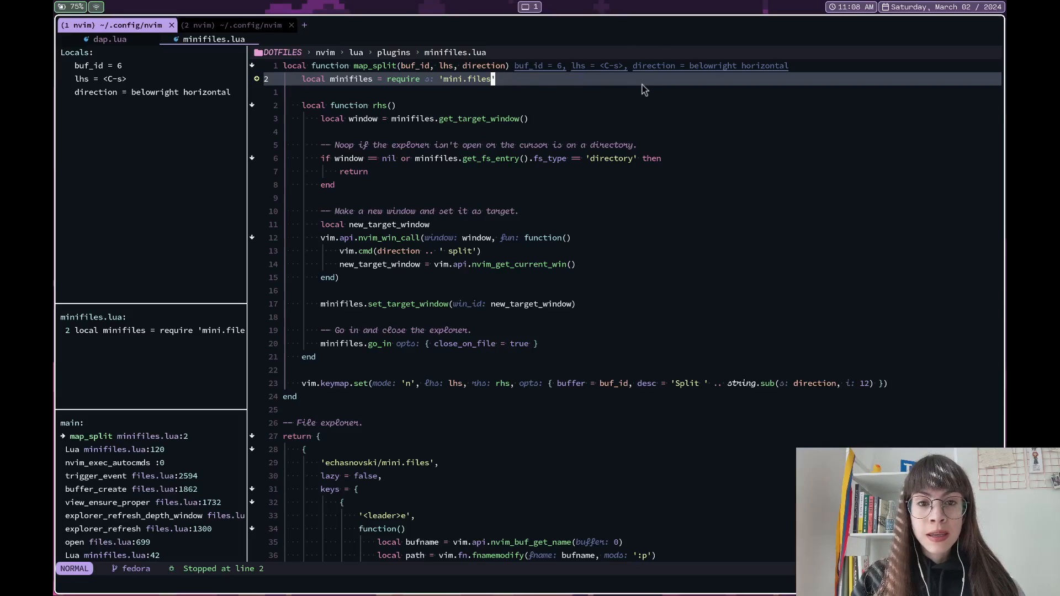
{"action": "mouse_move", "coordinate": [714, 92]}
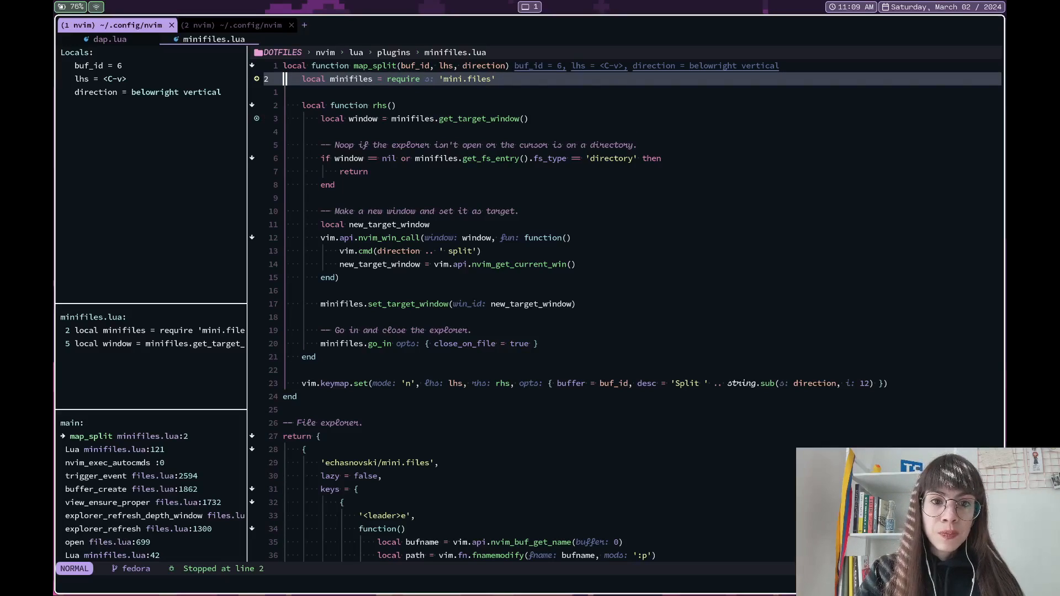
{"action": "left_click", "coordinate": [237, 25]}
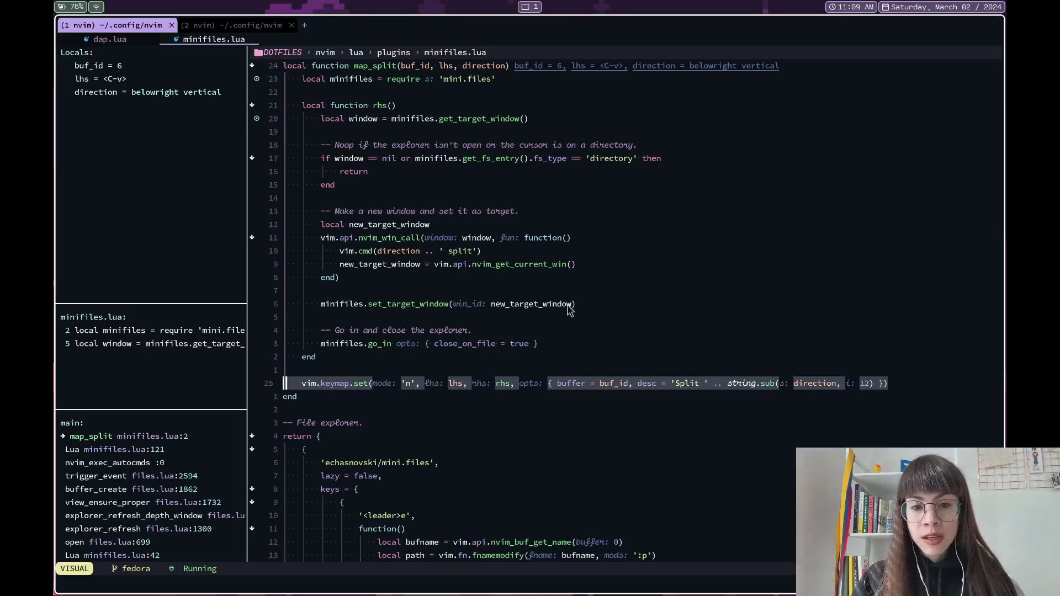
{"action": "mouse_move", "coordinate": [517, 392]}
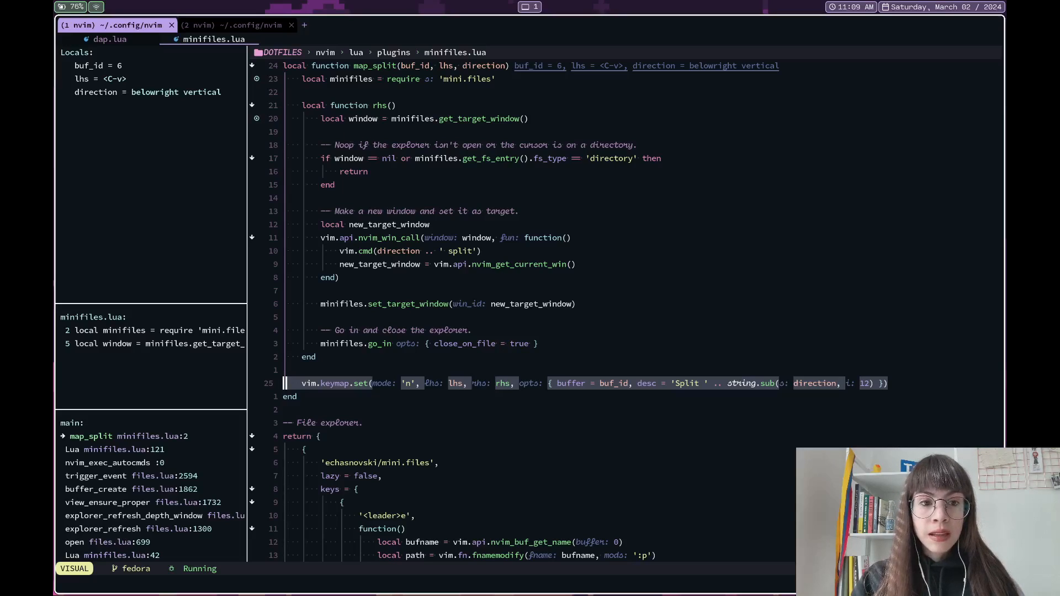
{"action": "key", "text": "Escape"}
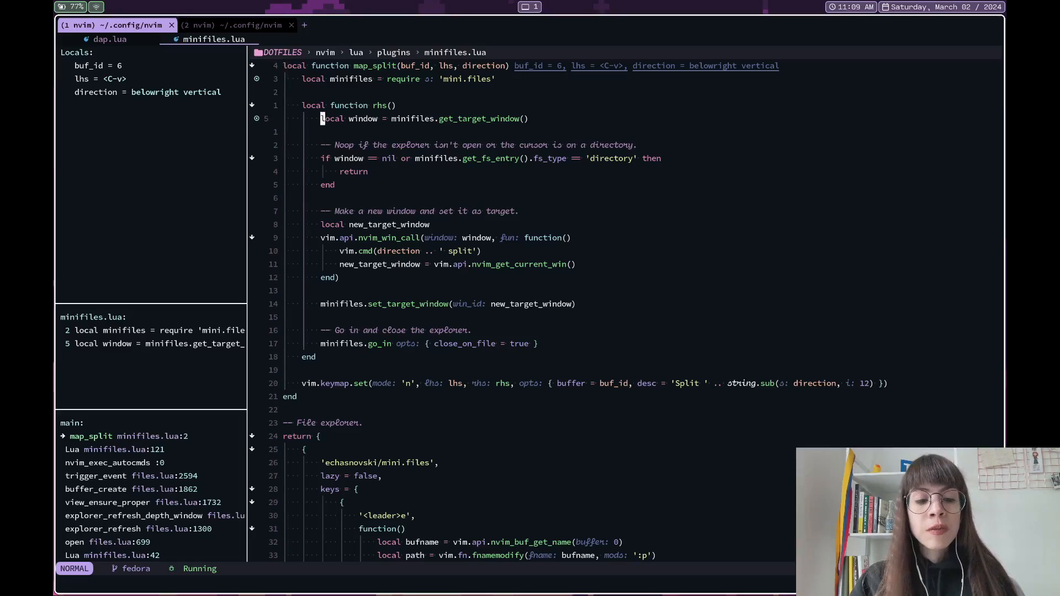
Step: Continue to line 5, expand and collapse the minifiles locals table, step on to see window = 1000, then quit the debuggee
{"action": "left_click", "coordinate": [235, 25]}
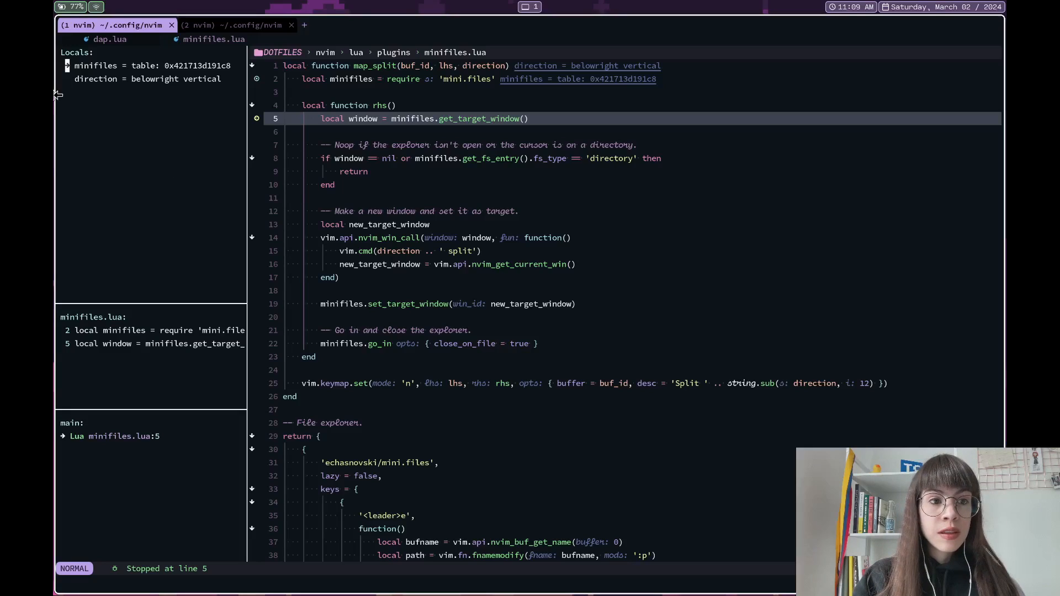
{"action": "left_click", "coordinate": [67, 65]}
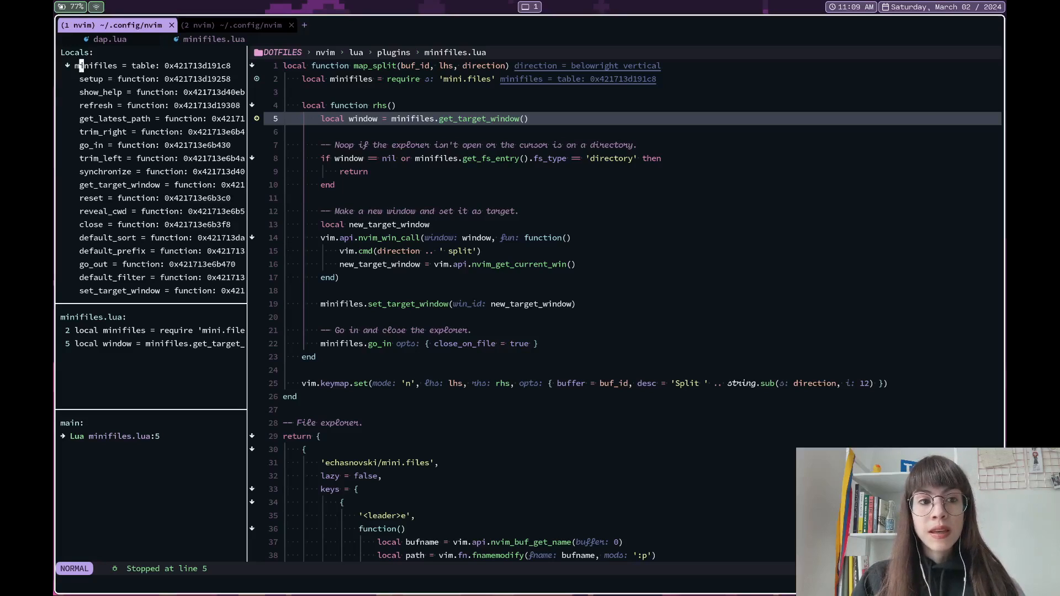
{"action": "left_click", "coordinate": [67, 65]}
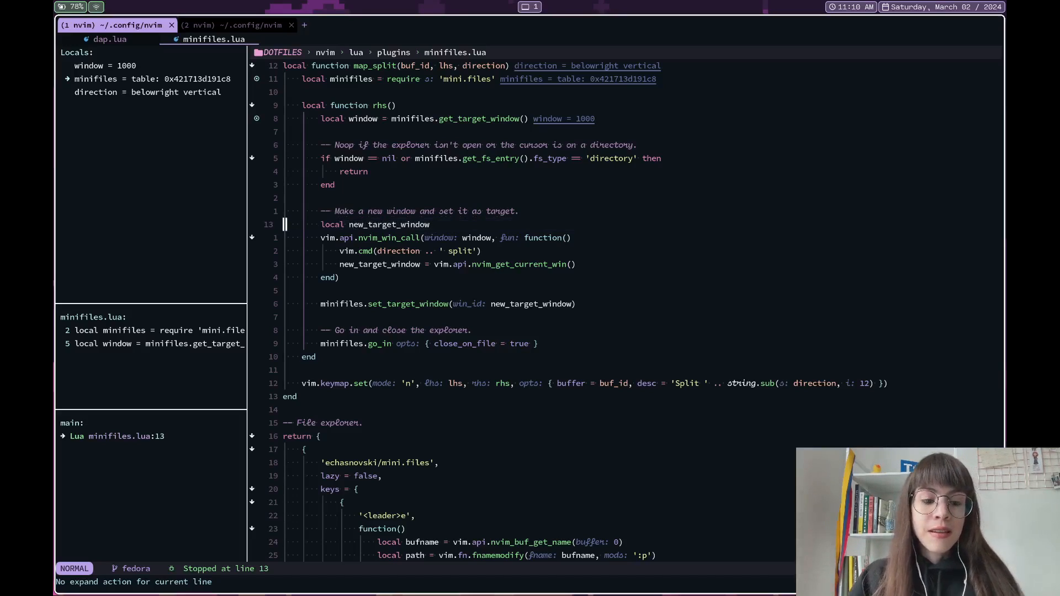
{"action": "left_click", "coordinate": [235, 25]}
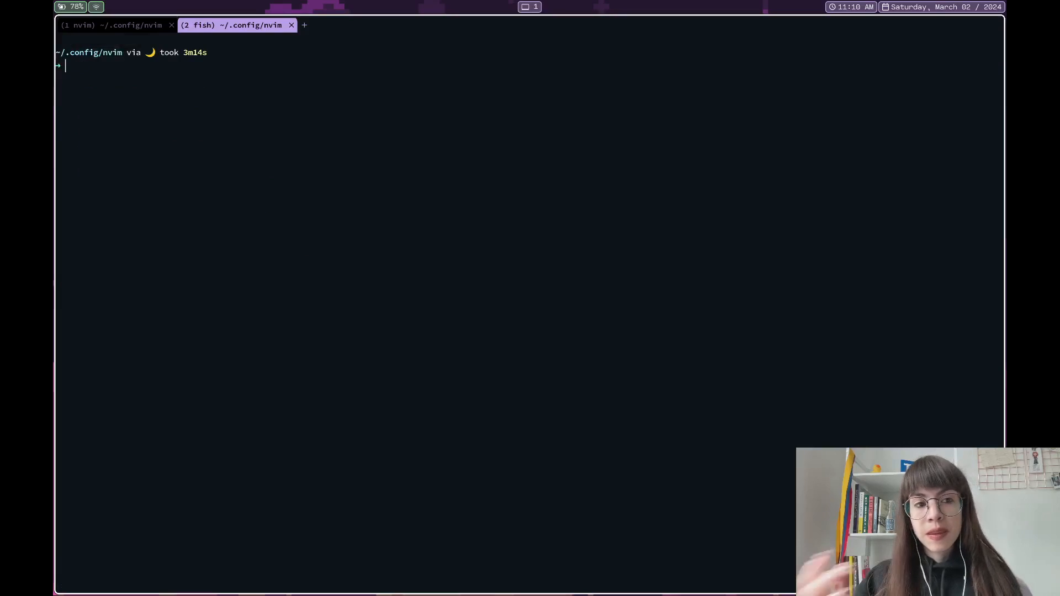
{"action": "left_click", "coordinate": [112, 26]}
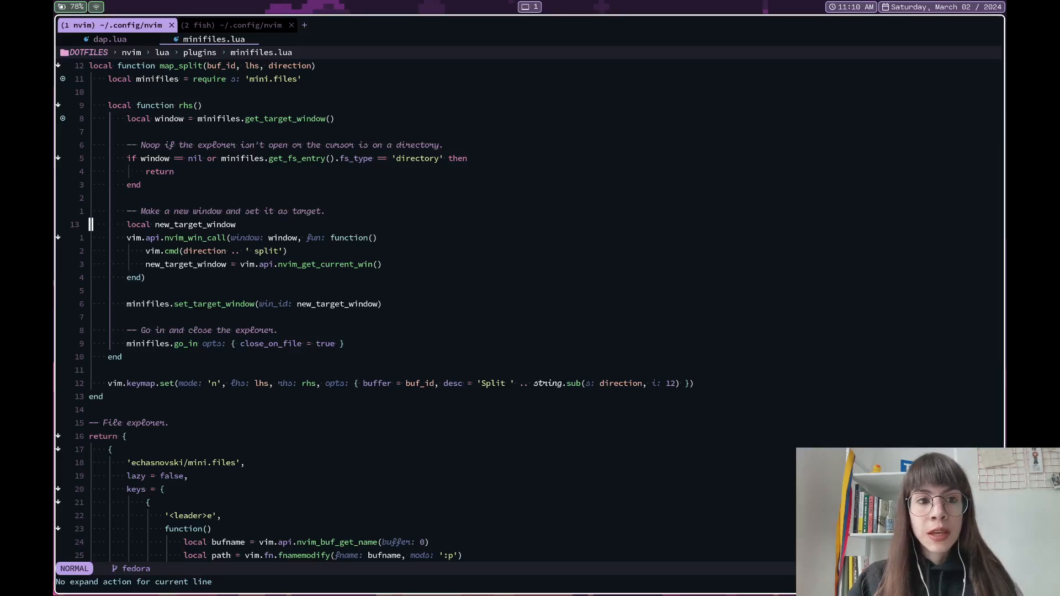
Step: Browse the home directory in mini.files with the .local folder expanded
{"action": "left_click", "coordinate": [110, 38]}
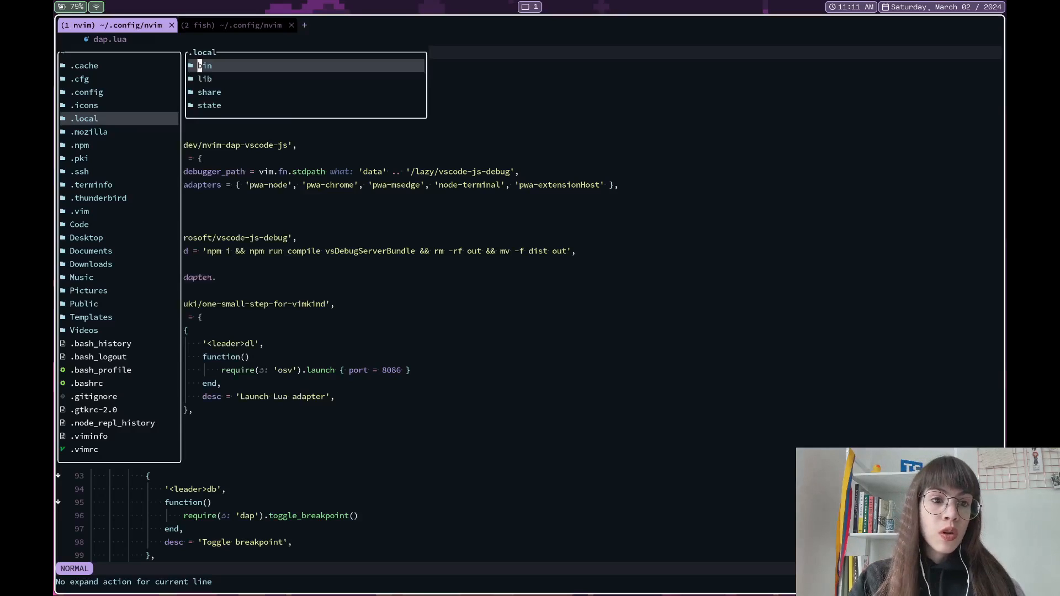
Step: Navigate share > nvim > lazy > mini.files > lua > mini and open files.lua with its document symbols
{"action": "left_click", "coordinate": [210, 92]}
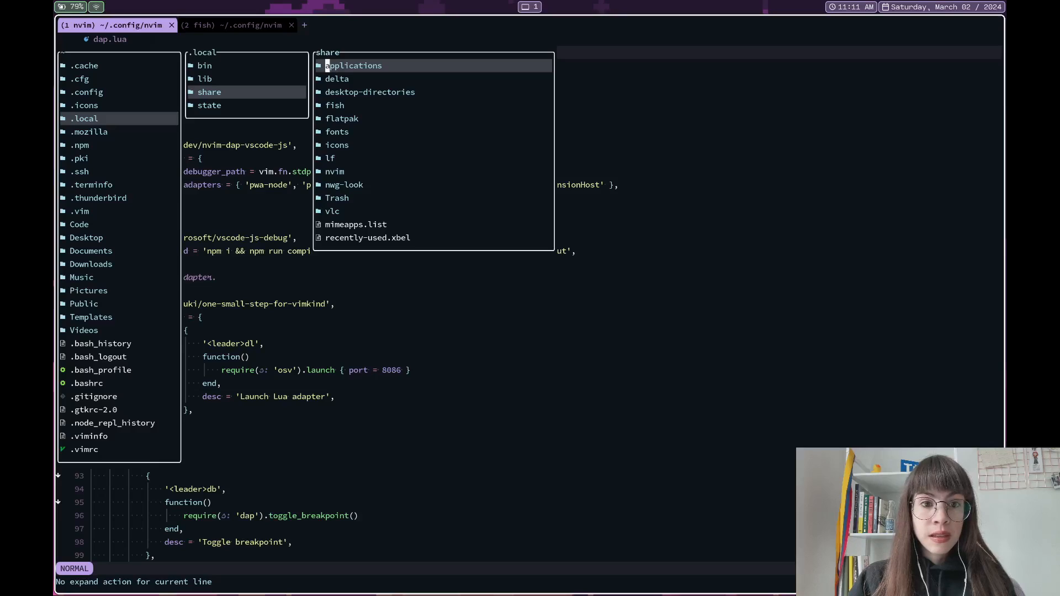
{"action": "left_click", "coordinate": [335, 172]}
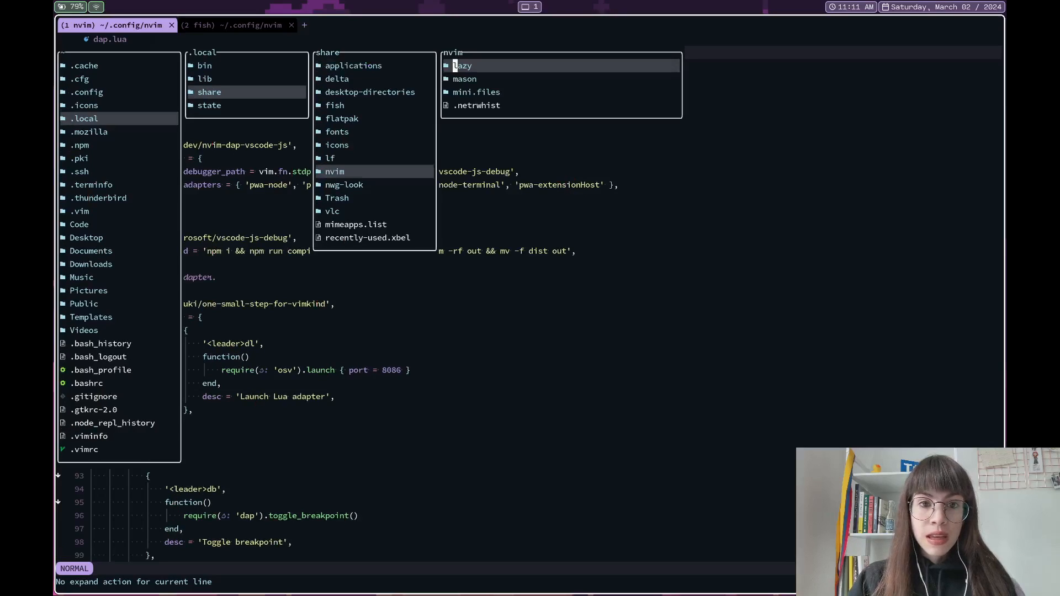
{"action": "left_click", "coordinate": [464, 65]}
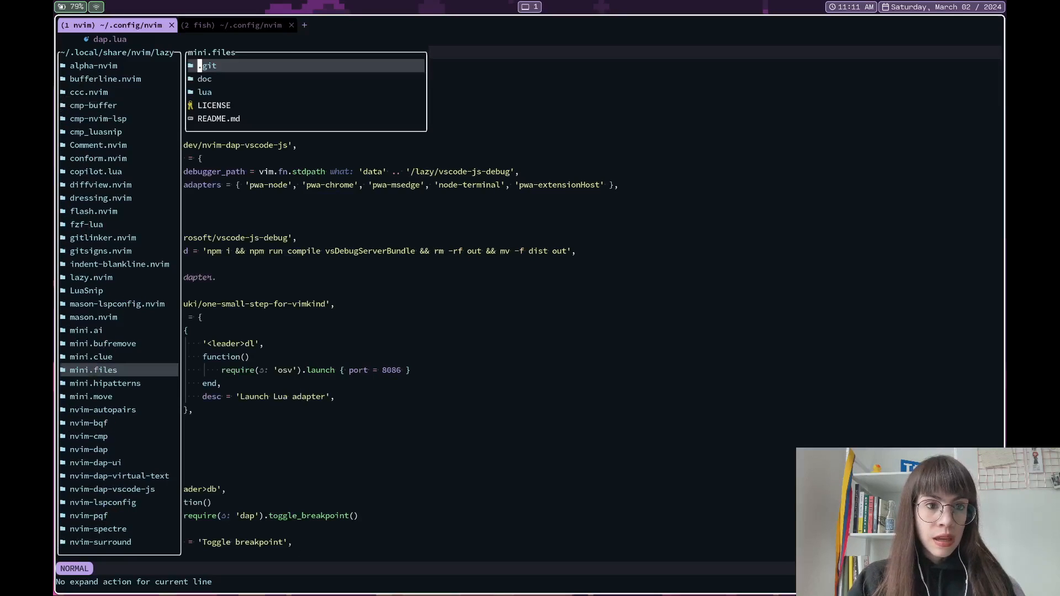
{"action": "left_click", "coordinate": [204, 91]}
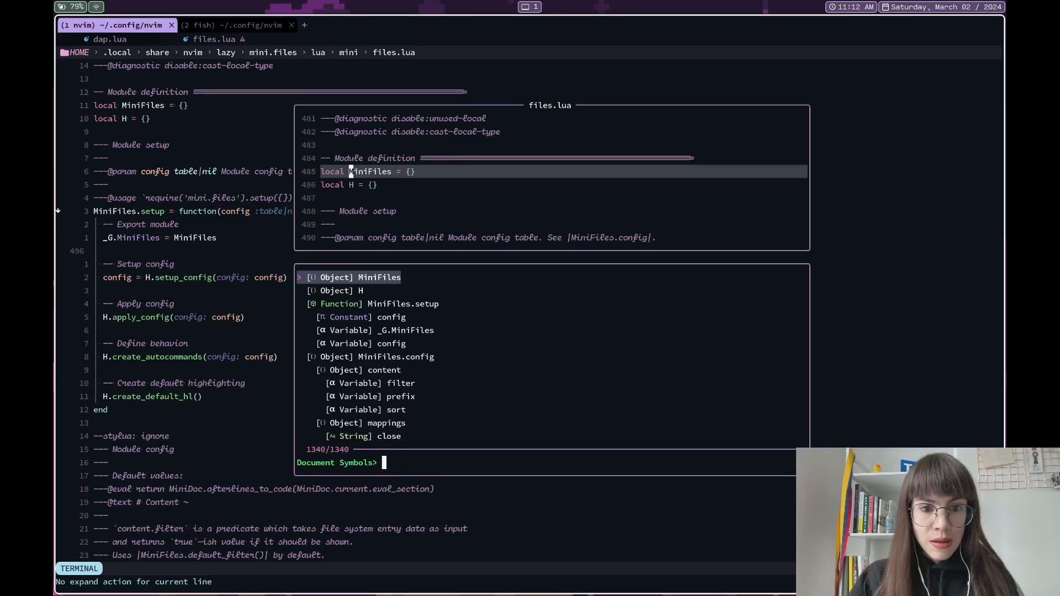
Step: Filter the symbols picker and jump to the H.map helper, then break on line 2584
{"action": "type", "text": "Mifi"}
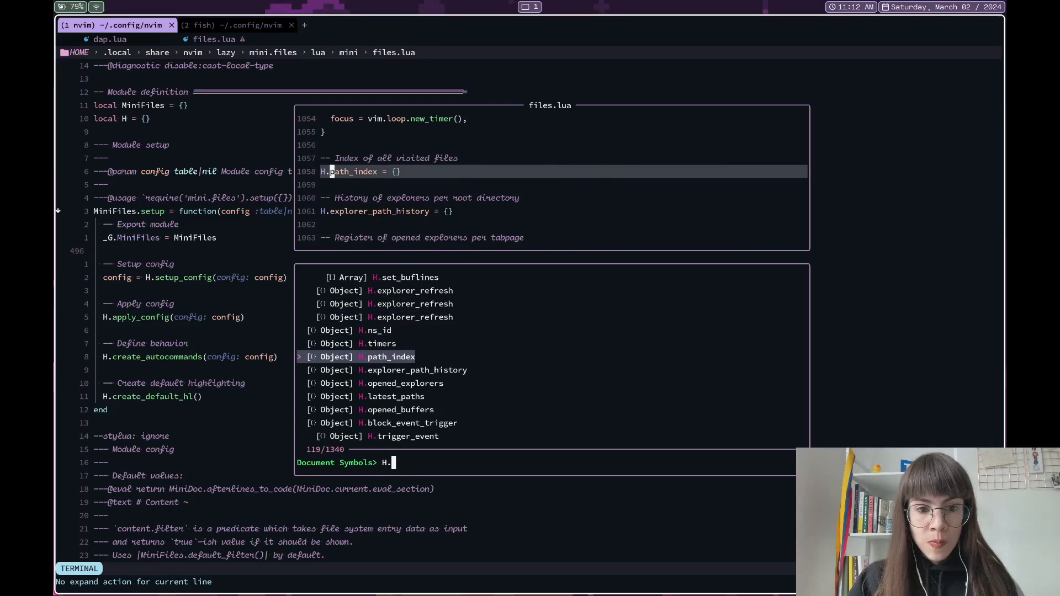
{"action": "key", "text": "Down"}
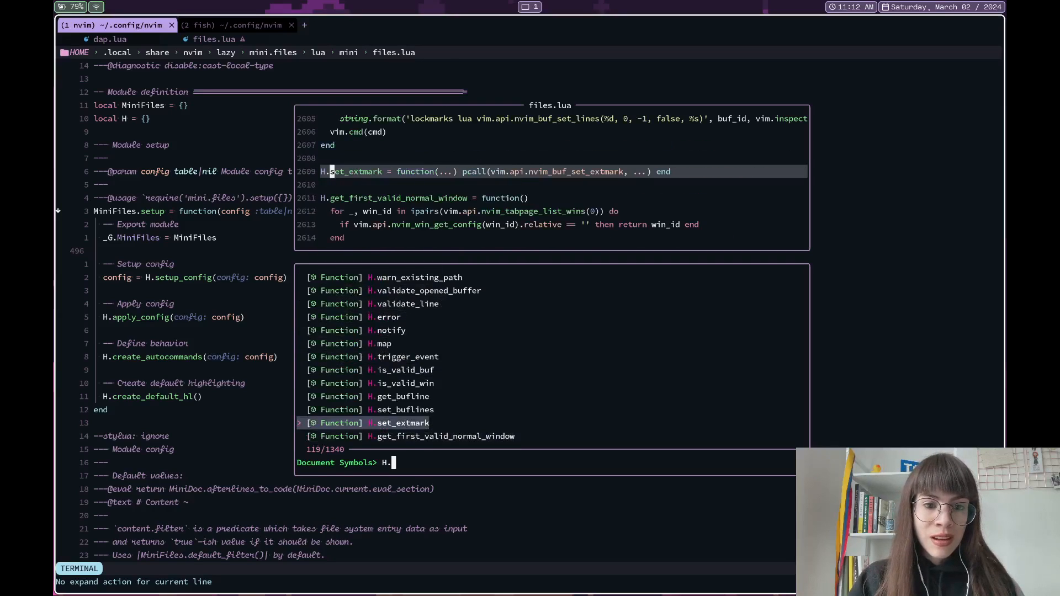
{"action": "key", "text": "up"}
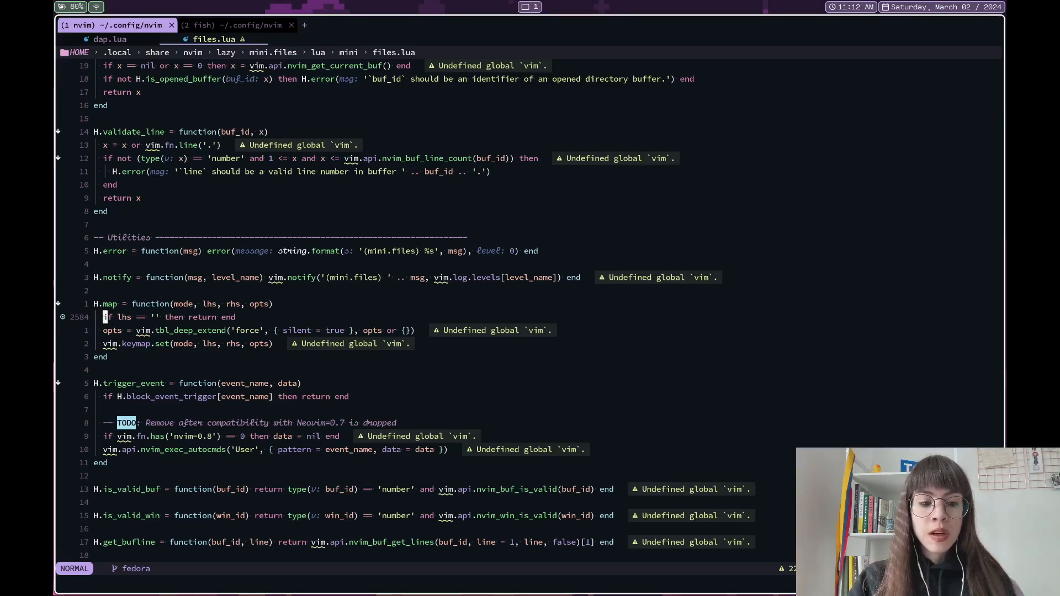
Step: Switch to the second terminal tab and start a fresh nvim with the Lua debug server on port 8086
{"action": "left_click", "coordinate": [234, 25]}
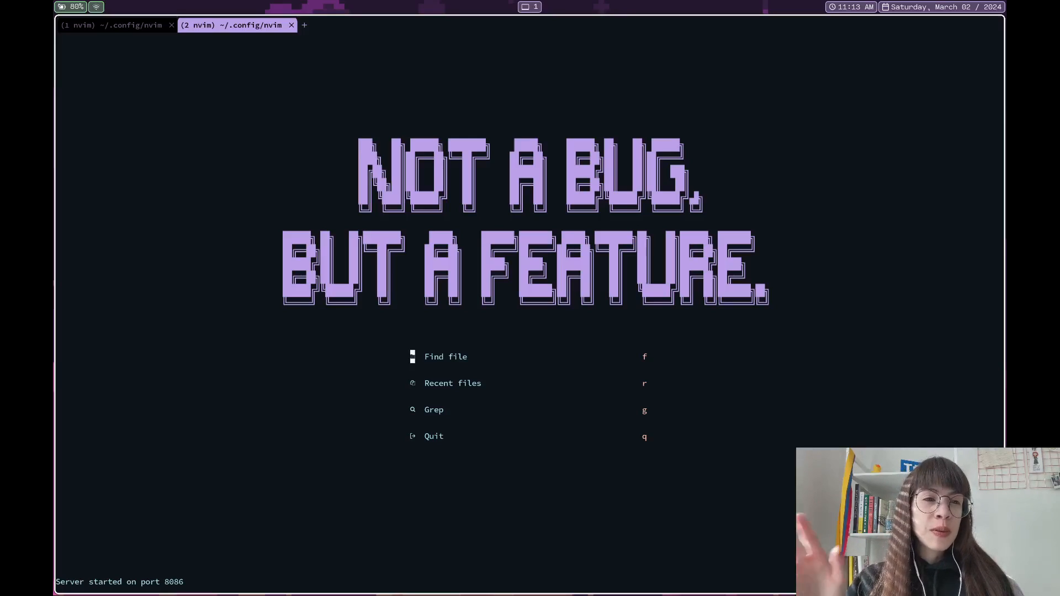
Step: Back in the first tab, attach to the running instance so it pauses at H.map line 2584
{"action": "left_click", "coordinate": [115, 26]}
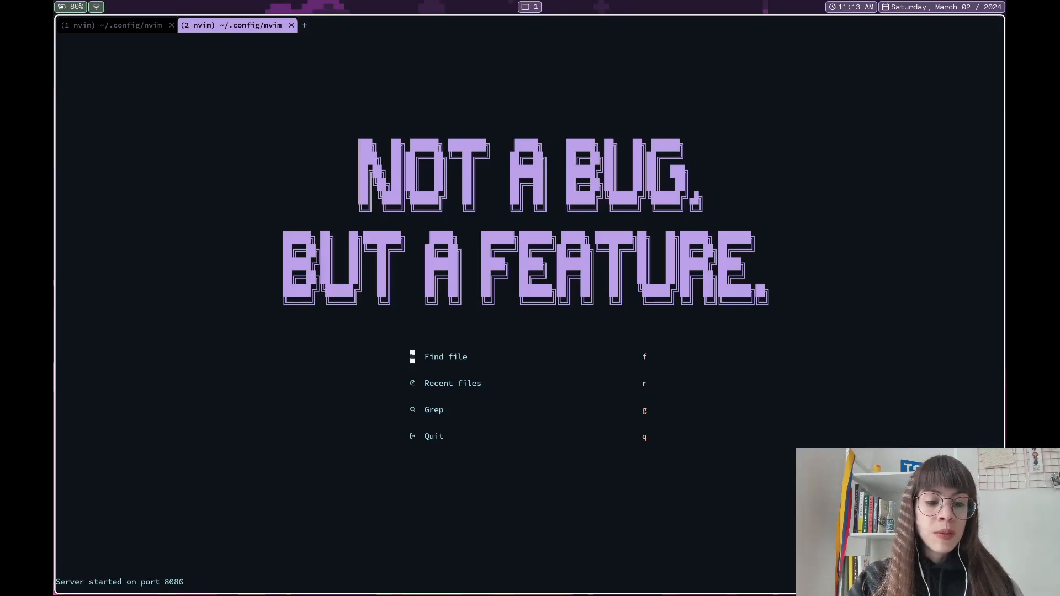
{"action": "left_click", "coordinate": [112, 25]}
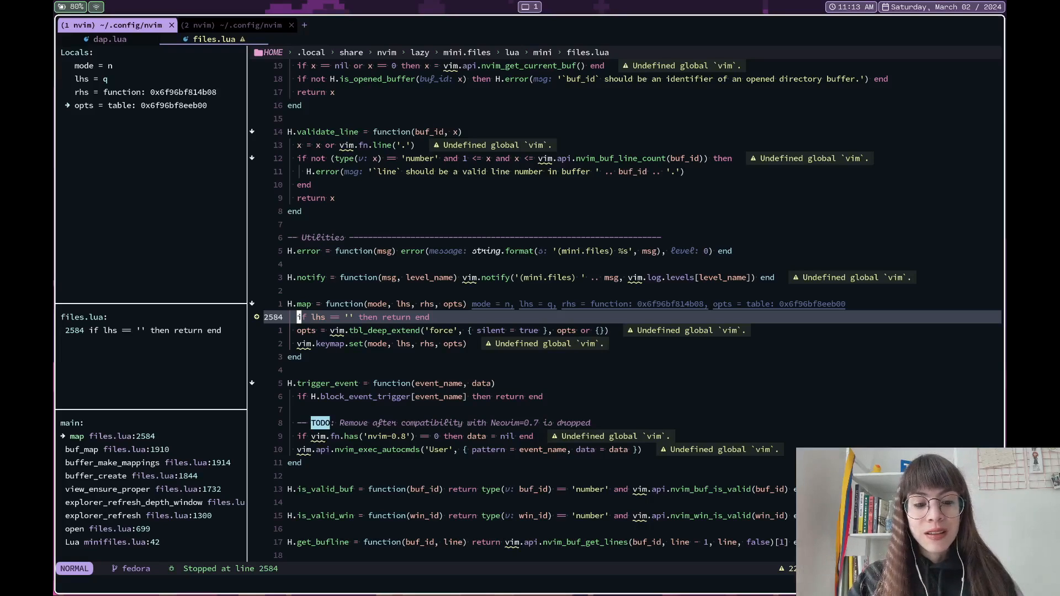
Step: Expand and collapse the opts table in the Locals panel for the paused H.map call
{"action": "left_click", "coordinate": [236, 25]}
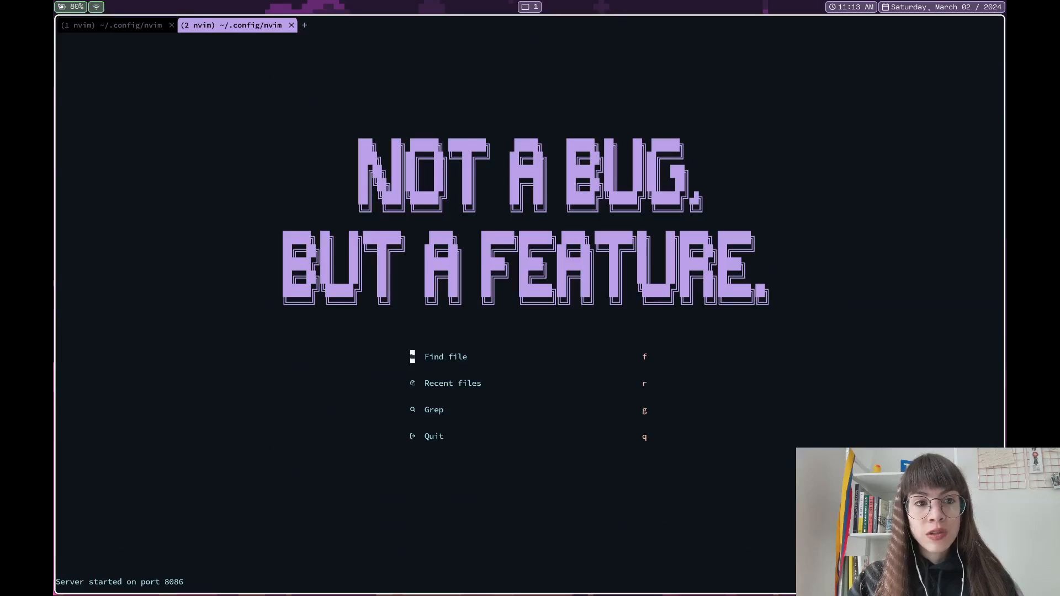
{"action": "left_click", "coordinate": [113, 25]}
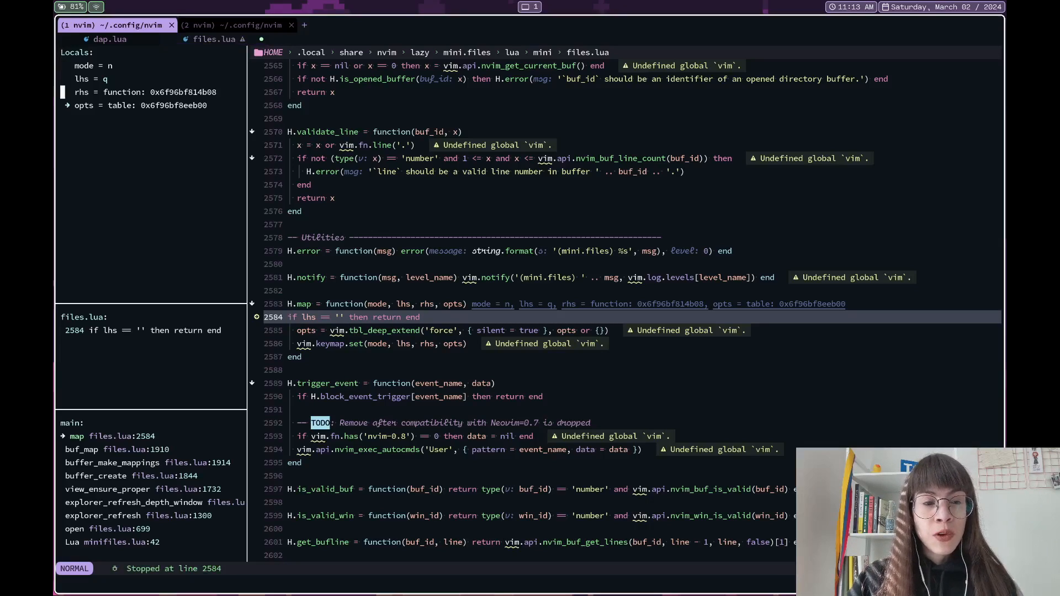
{"action": "left_click", "coordinate": [65, 106]}
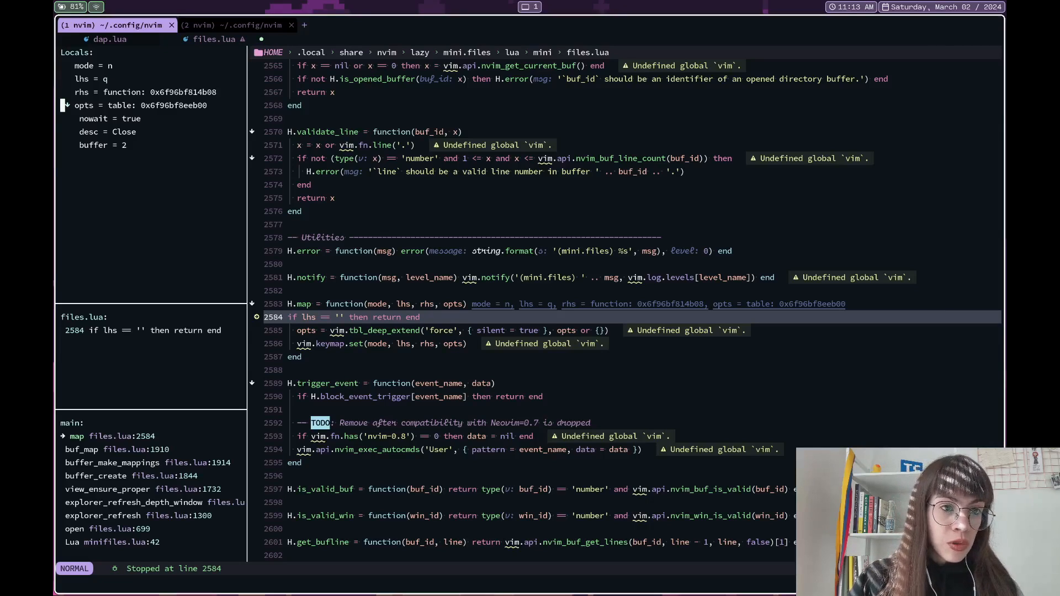
{"action": "left_click", "coordinate": [65, 106]}
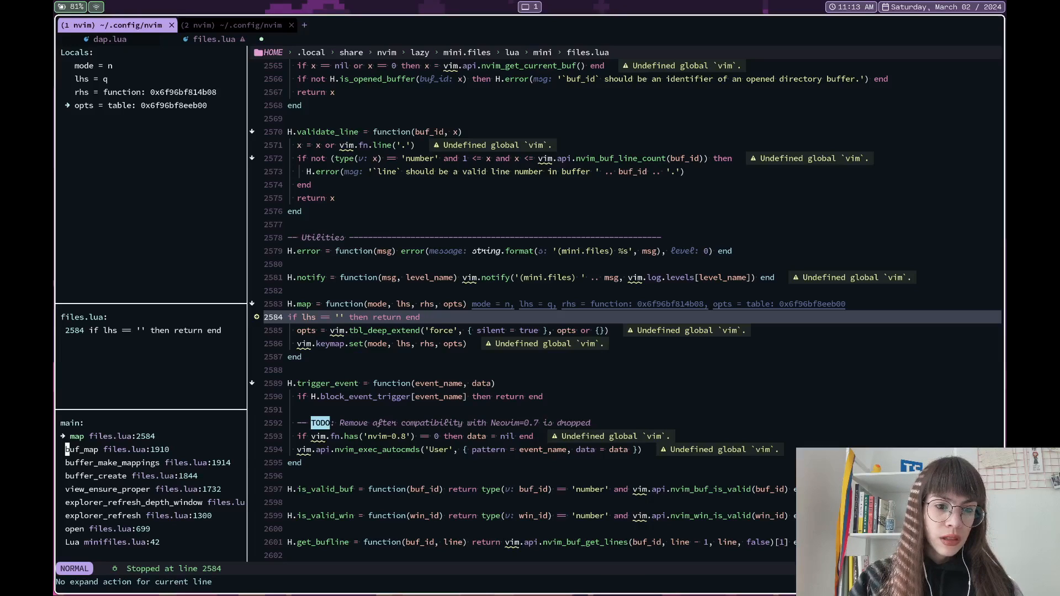
{"action": "mouse_move", "coordinate": [65, 463]}
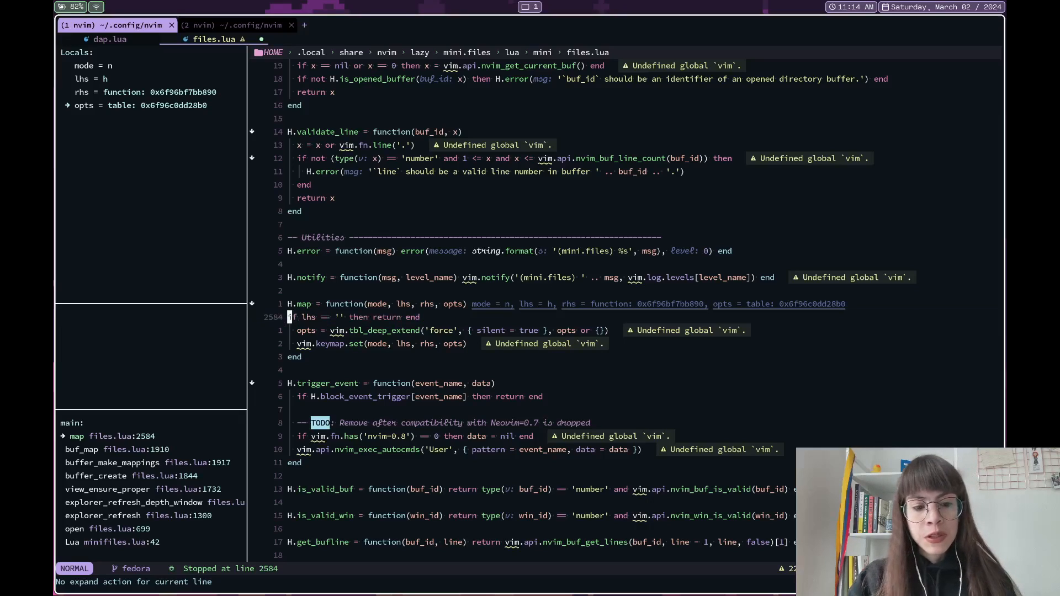
Step: Continue to the next mapping (lhs = h), then quit the debugged nvim back to the fish prompt
{"action": "left_click", "coordinate": [236, 26]}
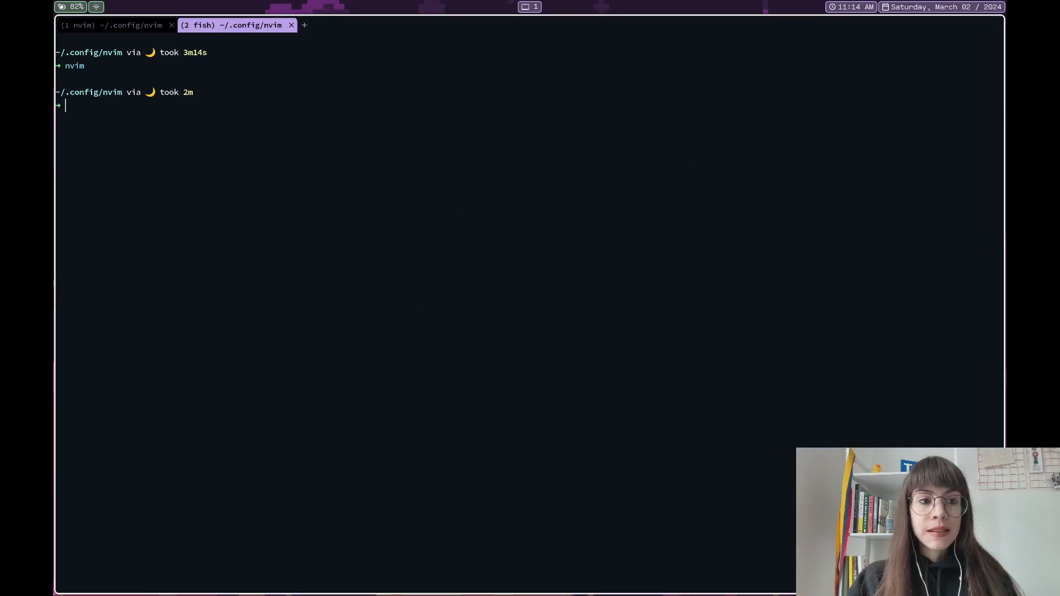
Step: Switch back to the first tab's nvim session showing dap.lua at the Lua adapter entry
{"action": "left_click", "coordinate": [111, 25]}
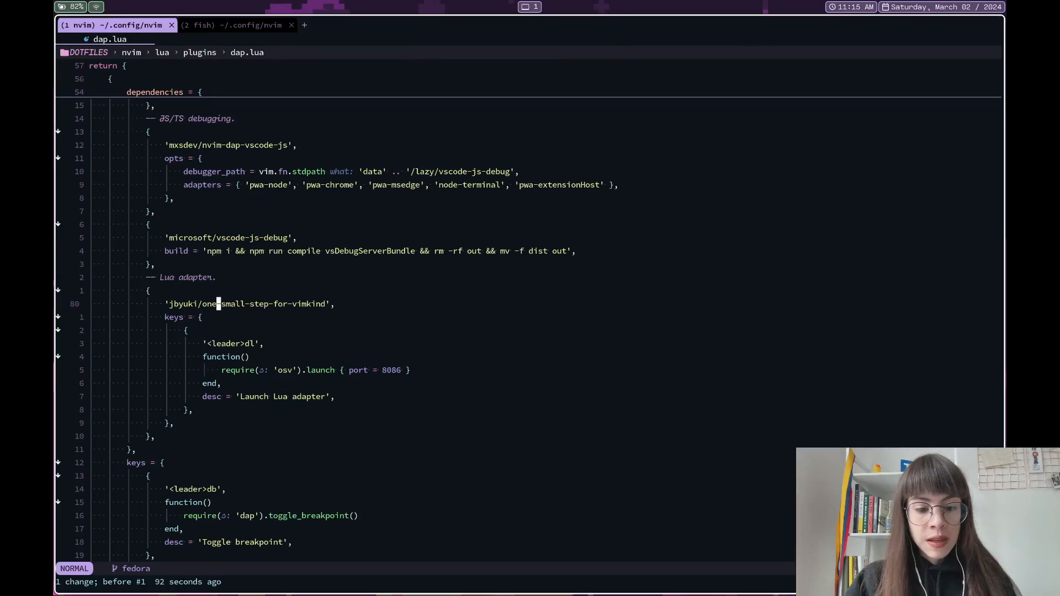
Step: Scroll dap.lua from the sign icons through the F5–F12 keymaps to the config function, then prompt for a breakpoint condition
{"action": "scroll", "scroll_direction": "down", "scroll_amount": 3}
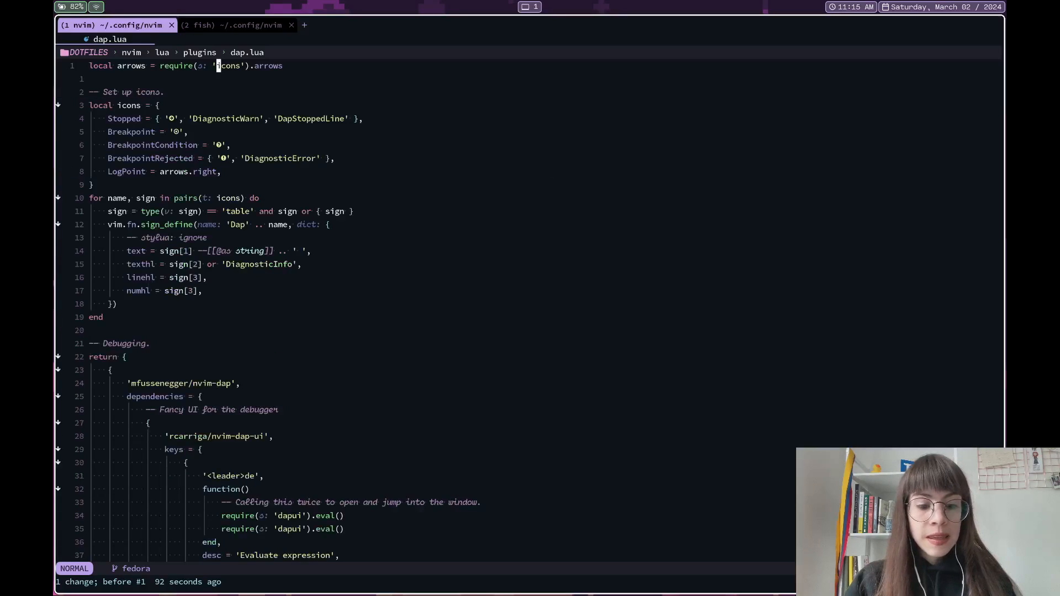
{"action": "scroll", "scroll_direction": "down", "scroll_amount": 3}
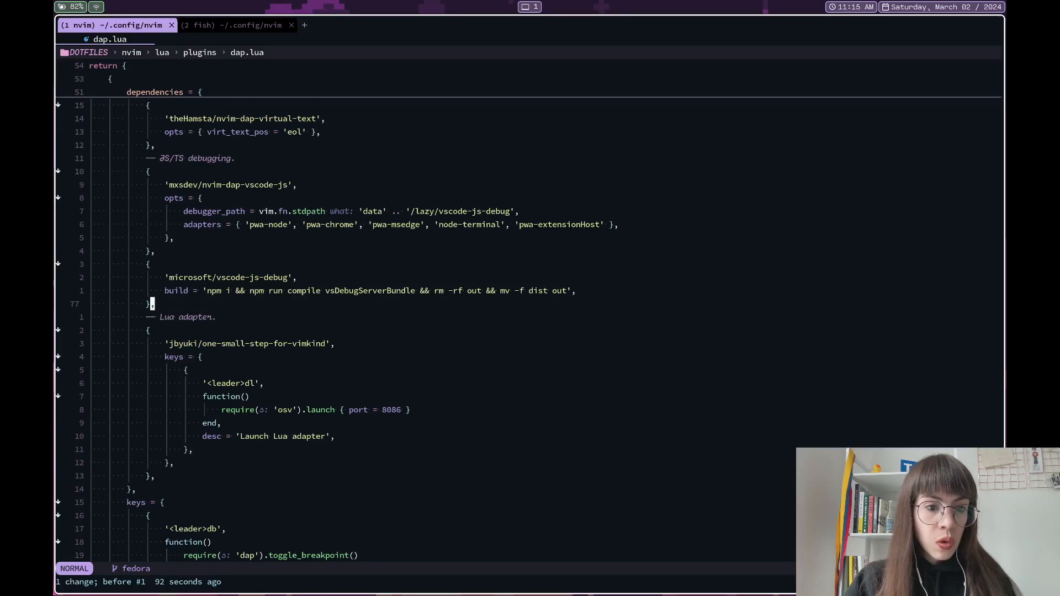
{"action": "scroll", "scroll_direction": "down", "scroll_amount": 3}
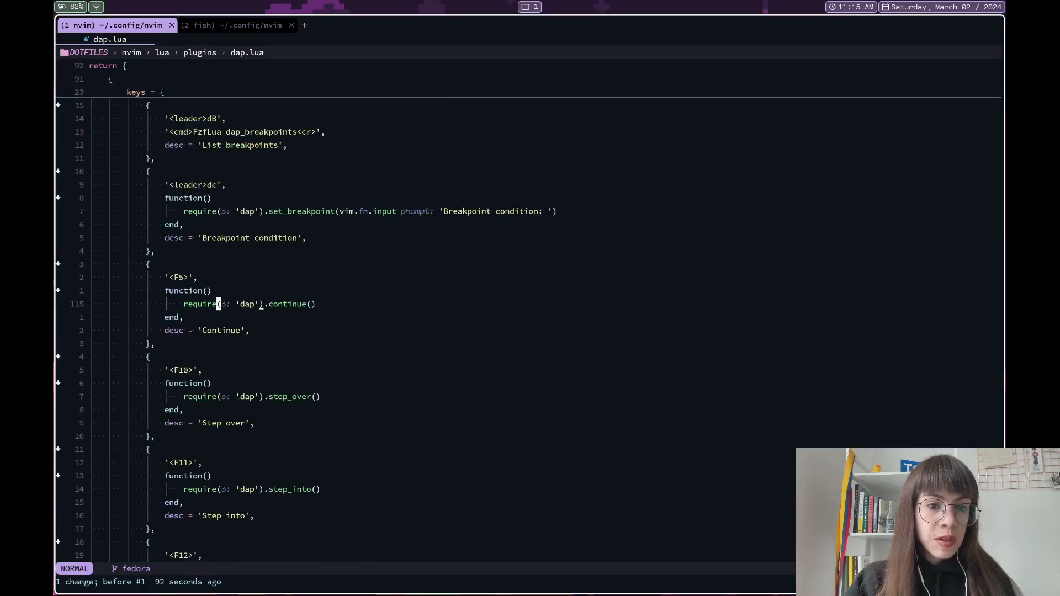
{"action": "scroll", "scroll_direction": "down", "scroll_amount": 3}
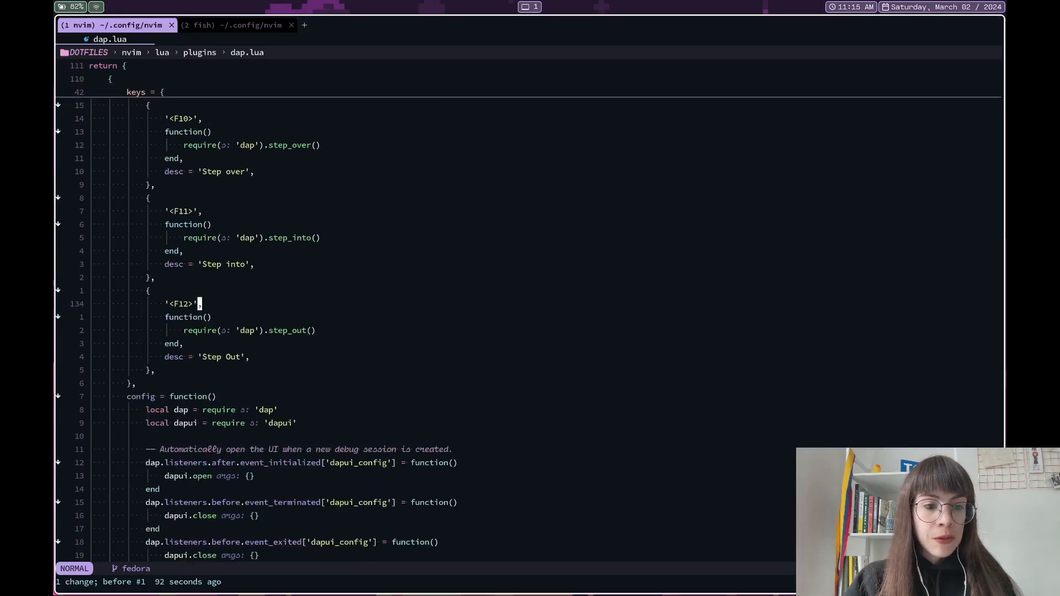
{"action": "scroll", "scroll_direction": "down", "scroll_amount": 3}
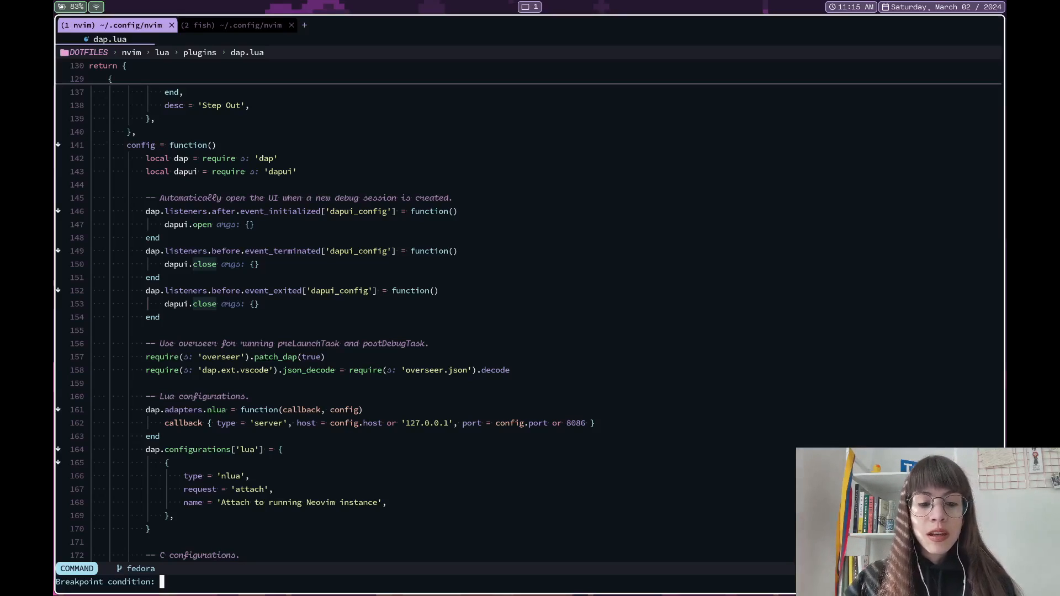
Step: Enter 'dap == nil' as the breakpoint condition and confirm it
{"action": "type", "text": "dap"}
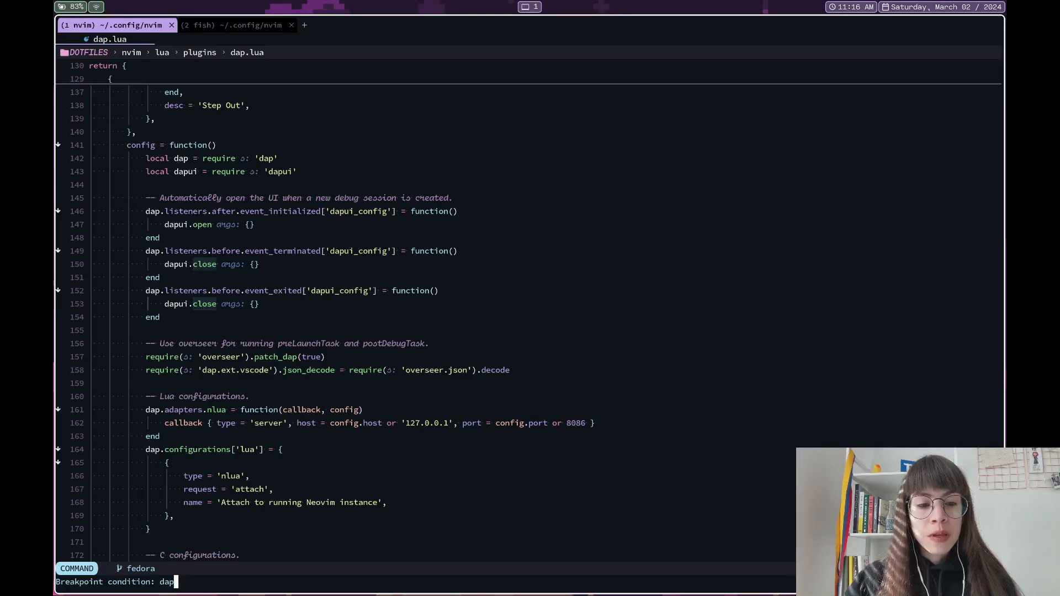
{"action": "type", "text": "== nil"}
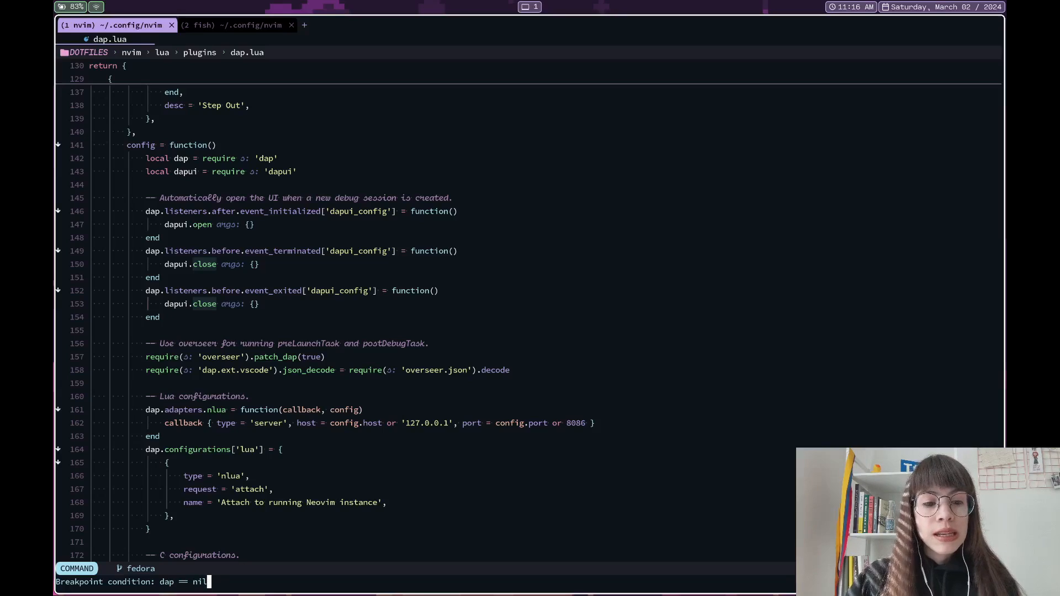
{"action": "key", "text": "Return"}
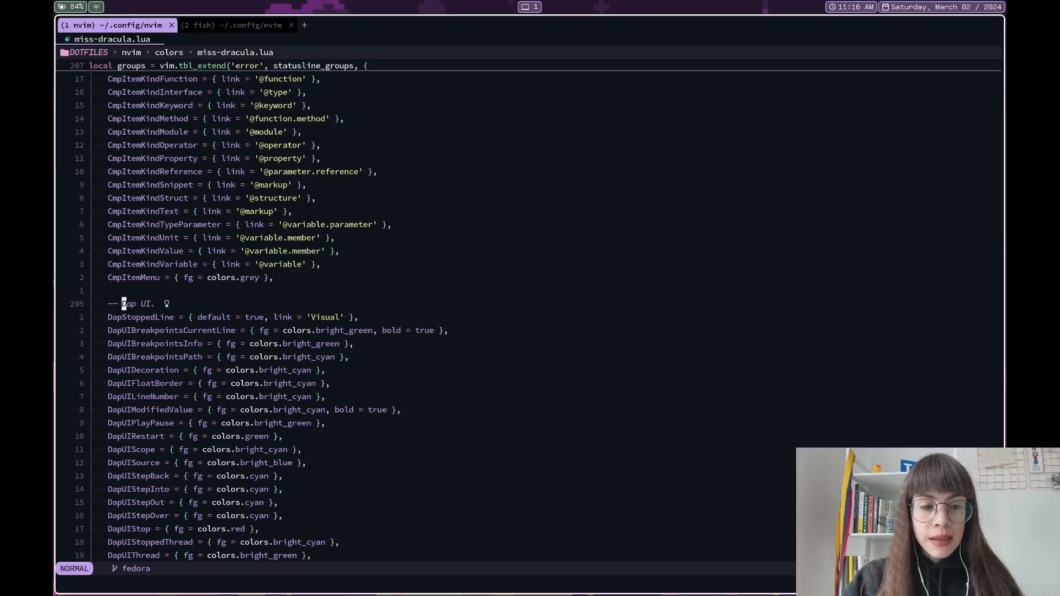
Step: Open colors/miss-dracula.lua and scroll to its DAP UI highlight groups
{"action": "scroll", "scroll_direction": "down", "scroll_amount": 3}
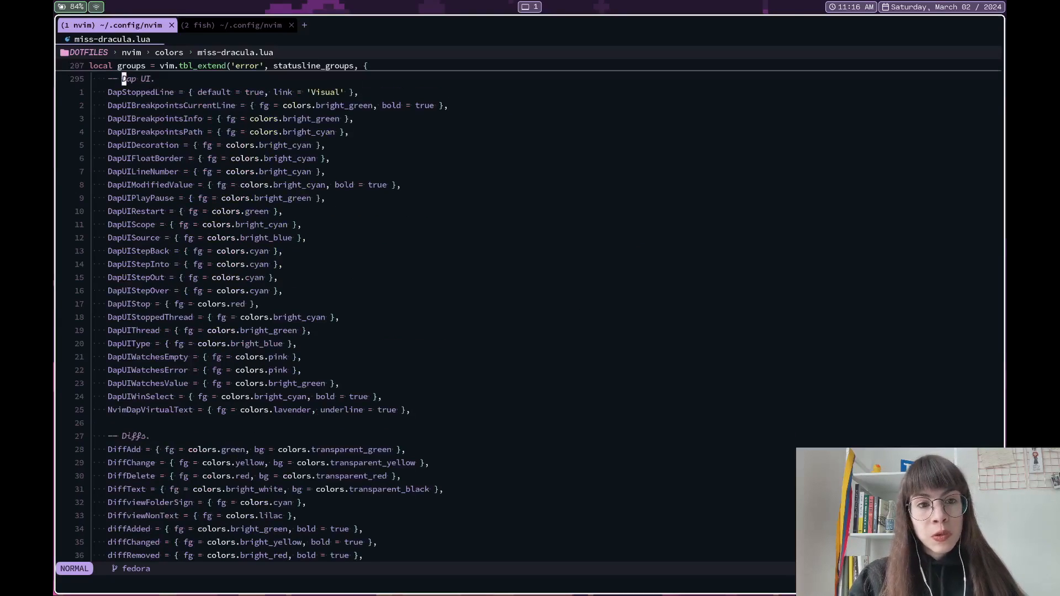